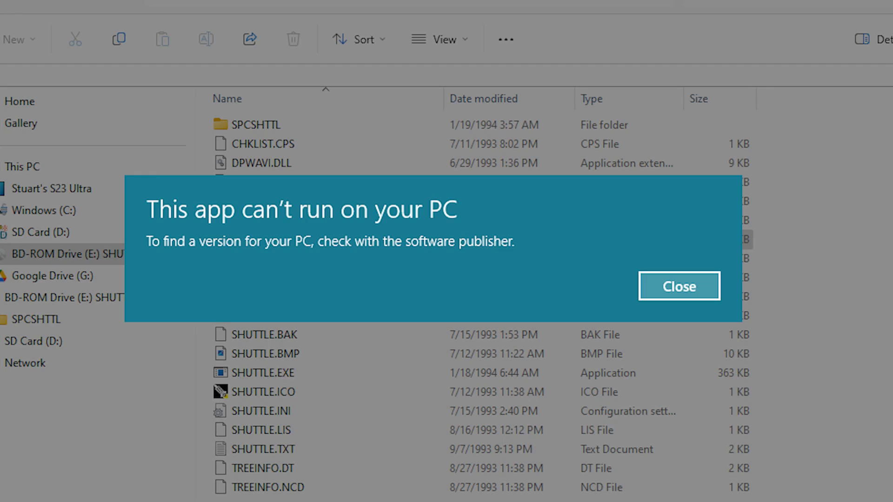
- Dismiss the 'This app can't run on your PC' error for the shuttle CD program
left_click(678, 285)
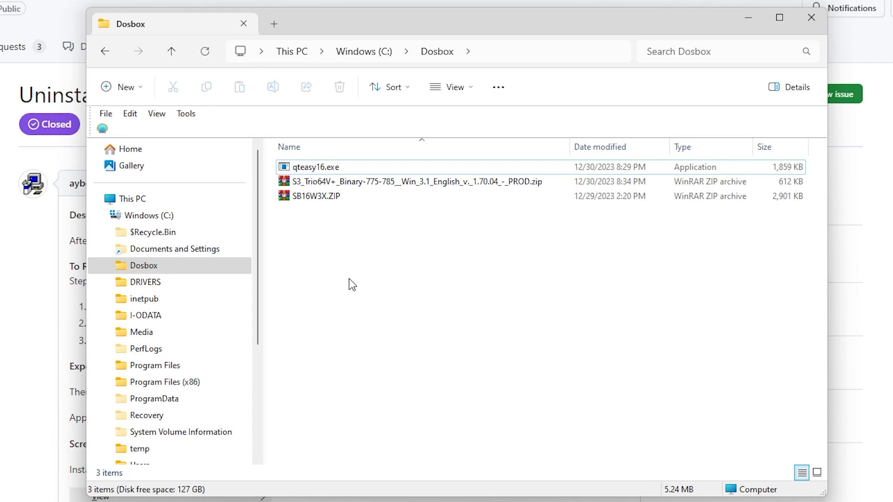
mouse_move(331, 280)
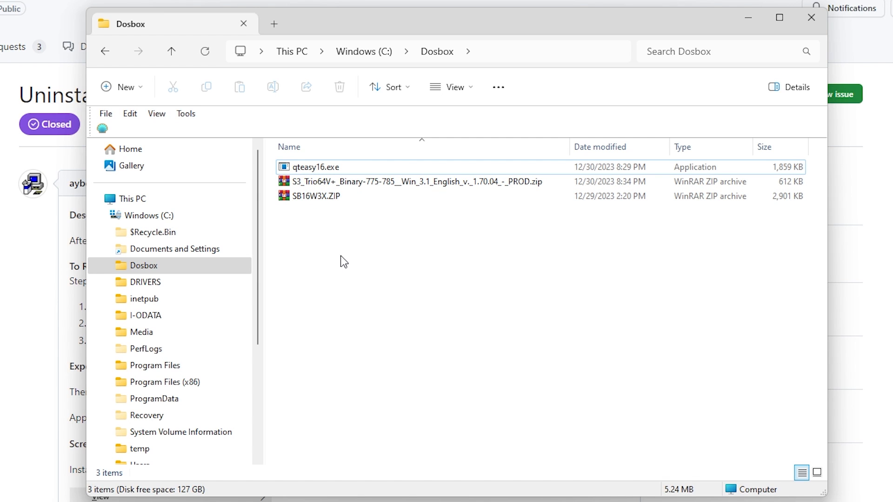
- Create a new folder named qt inside Dosbox and move qteasy16.exe into it
right_click(343, 261)
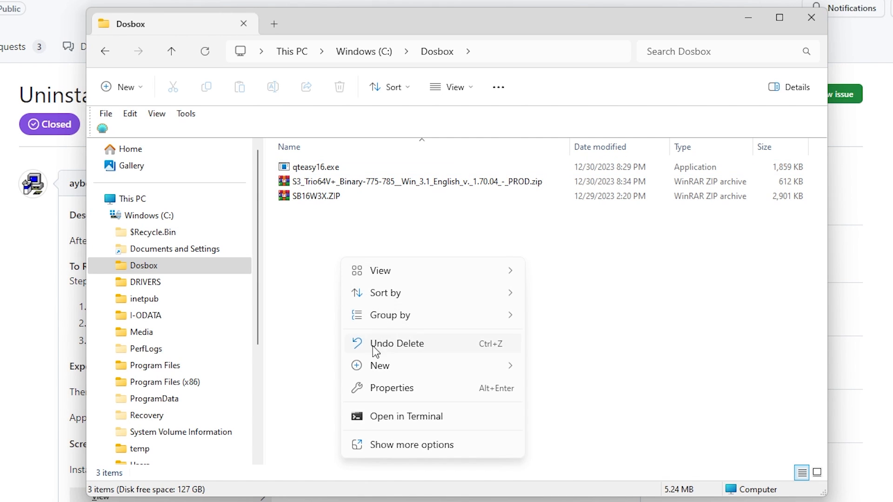
left_click(379, 365)
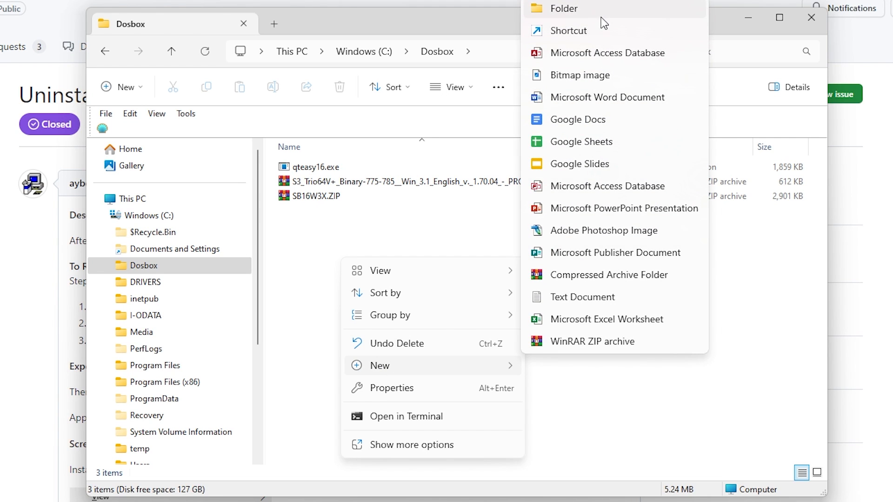
left_click(564, 9)
type("qt")
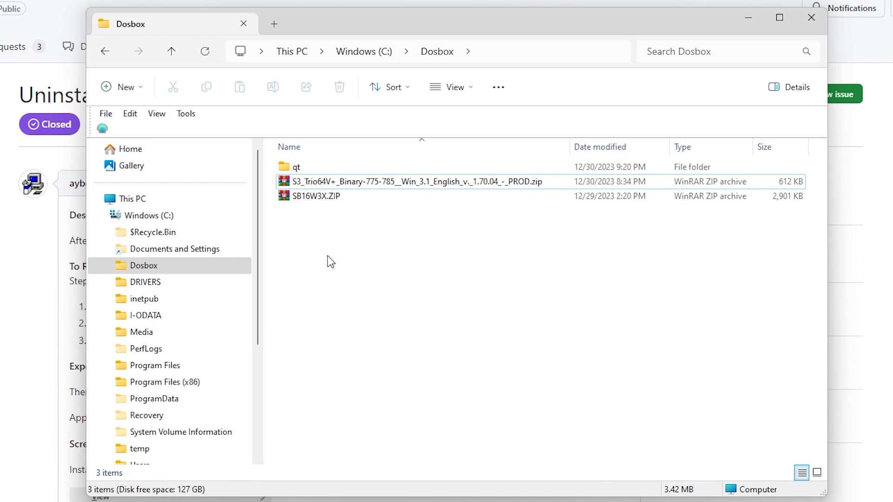
- Create a new folder named s3 inside the Dosbox folder
right_click(330, 261)
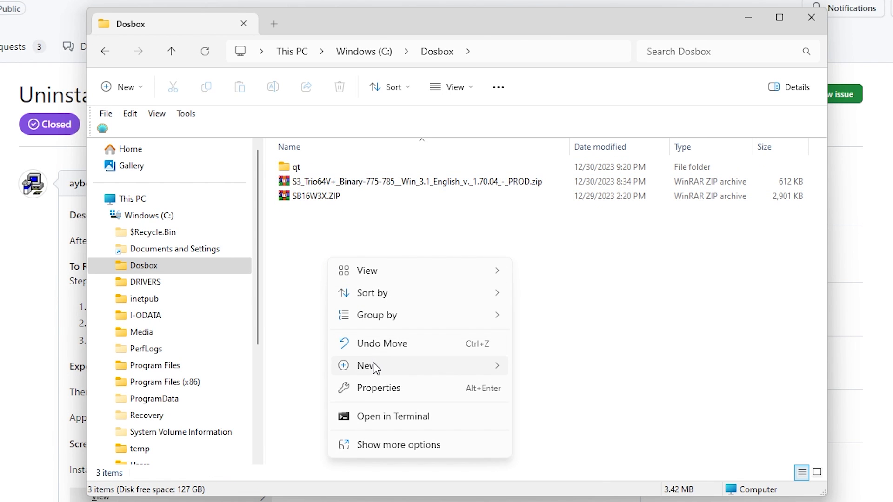
left_click(366, 366)
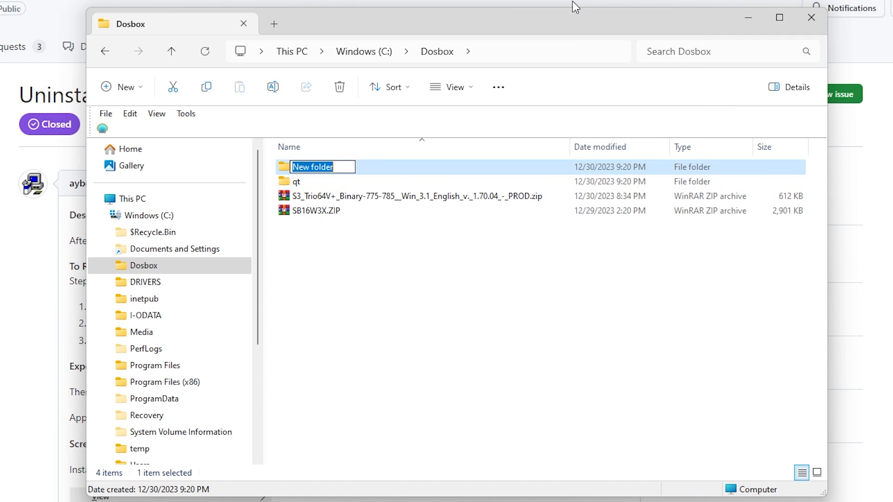
type("s3")
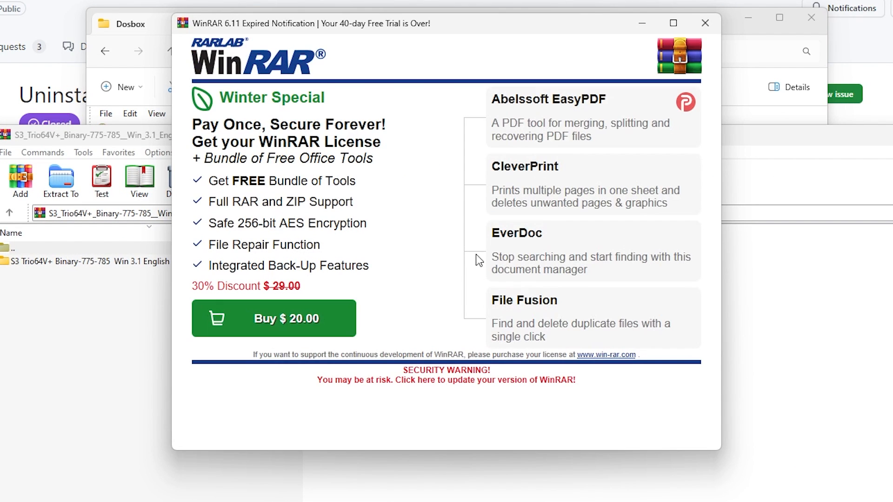
- View the S3 Trio64V+ driver archive in WinRAR, dismissing its trial notice
left_click(705, 23)
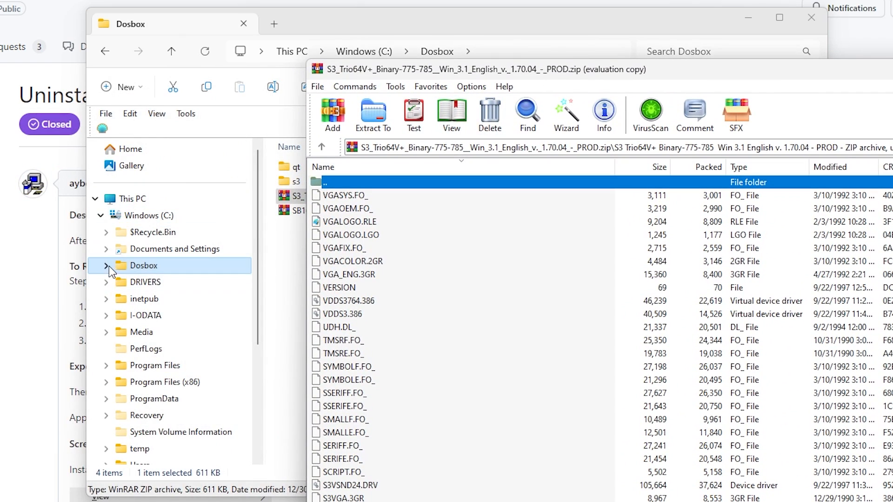
left_click(107, 265)
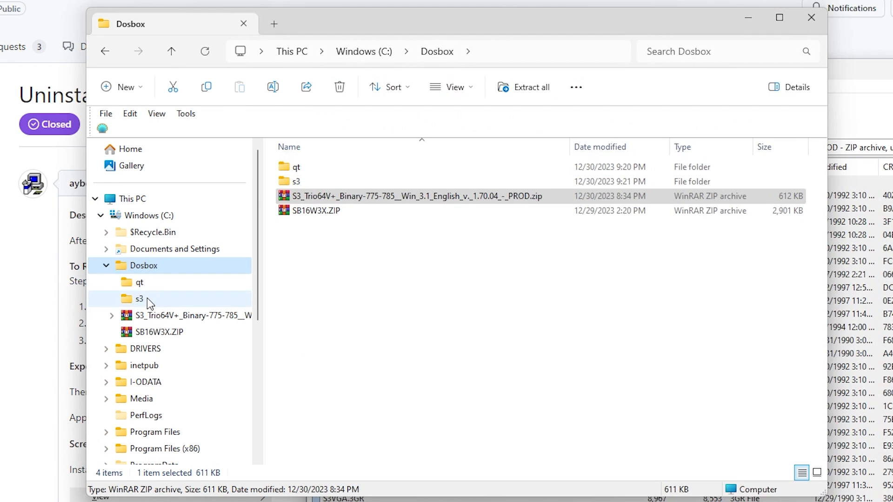
left_click(410, 196)
type("sb")
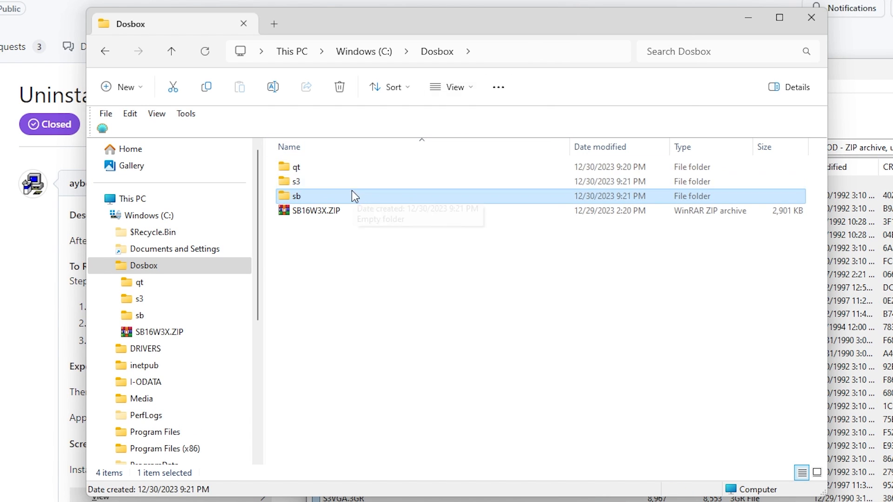
- View the SB16W3X.ZIP archive's files in WinRAR, dismissing the trial notice
double_click(325, 210)
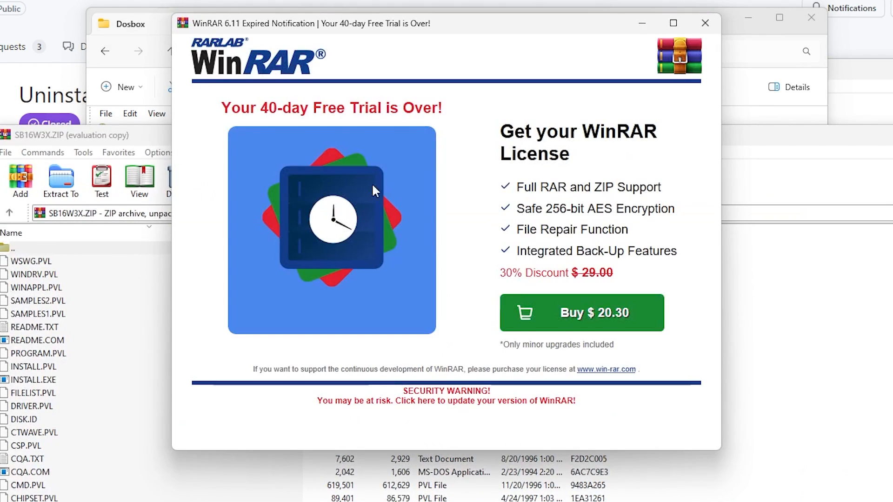
left_click(704, 23)
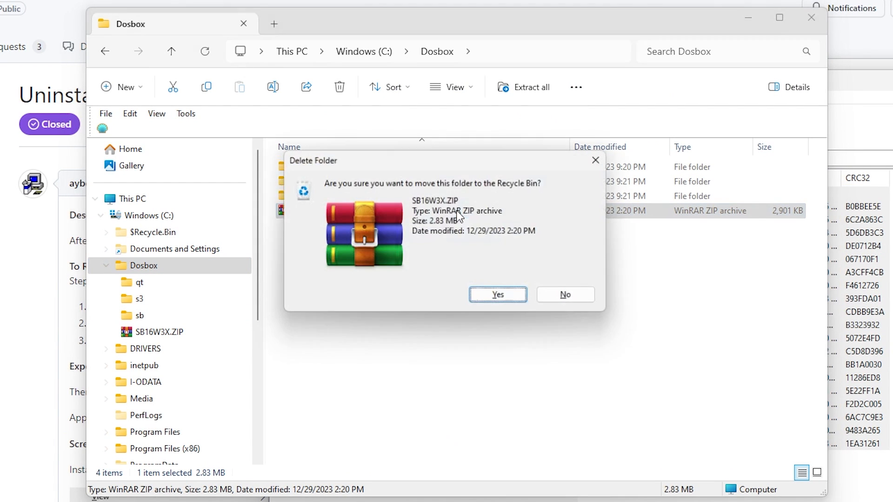
left_click(496, 295)
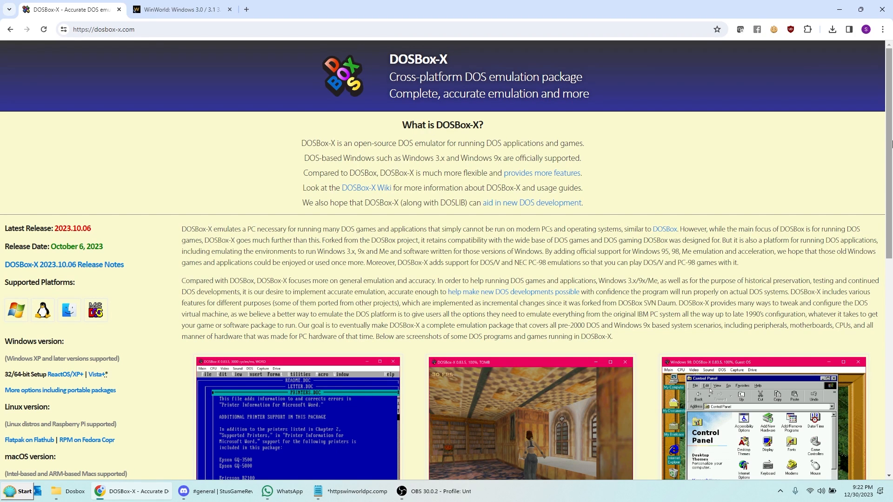
- Download the DOSBox-X 32/64-bit Windows installer and run it past the SmartScreen warning
scroll("down", 3)
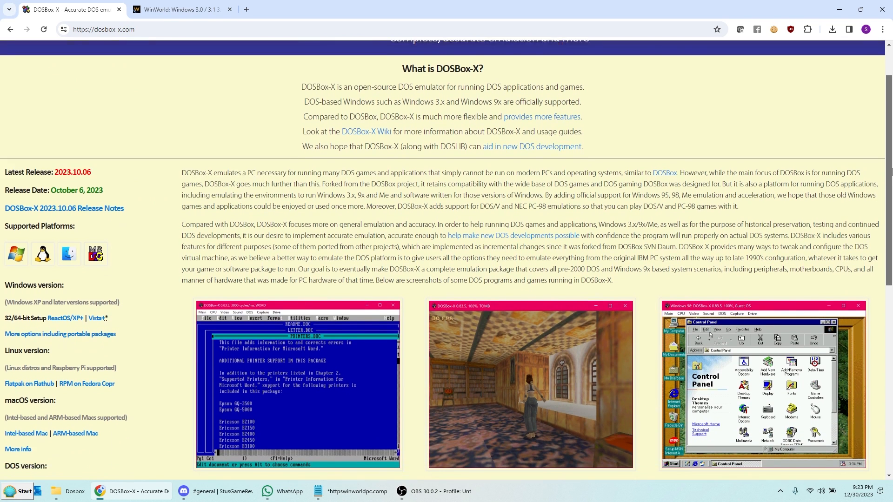
scroll("down", 3)
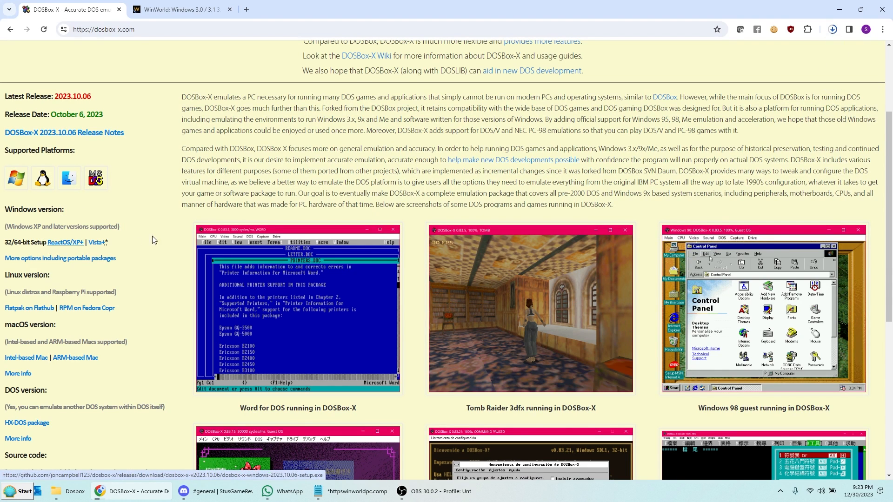
left_click(831, 29)
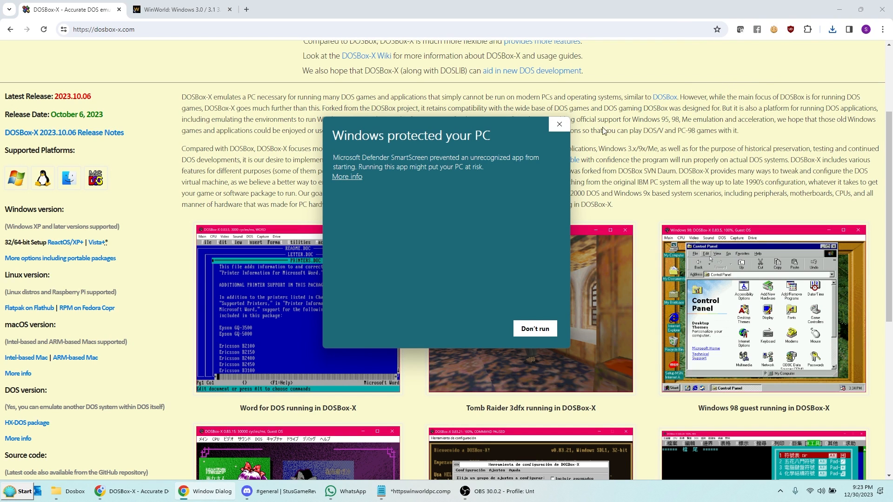
mouse_move(385, 209)
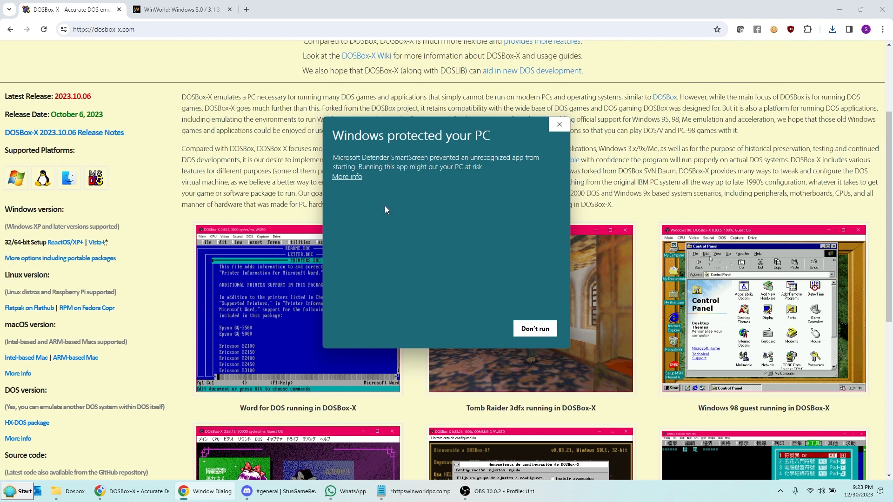
left_click(346, 178)
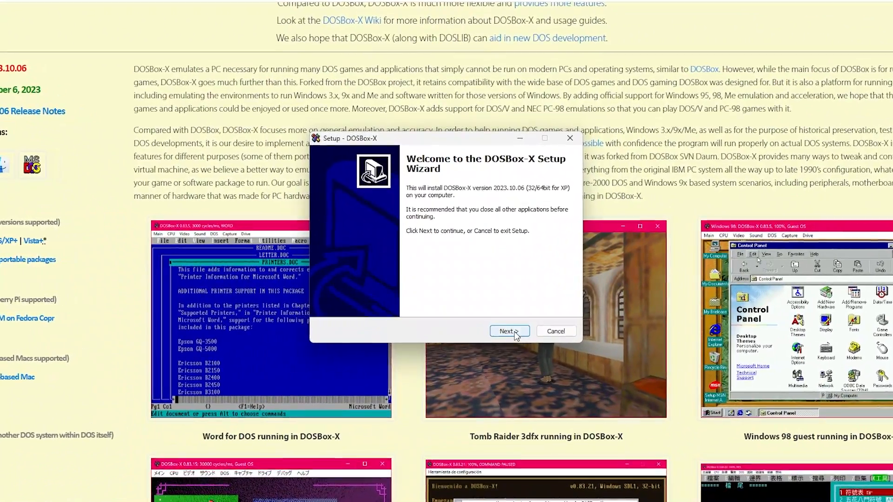
- Accept the setup welcome and install into the existing C:\utils\DOSBox-X folder
left_click(506, 331)
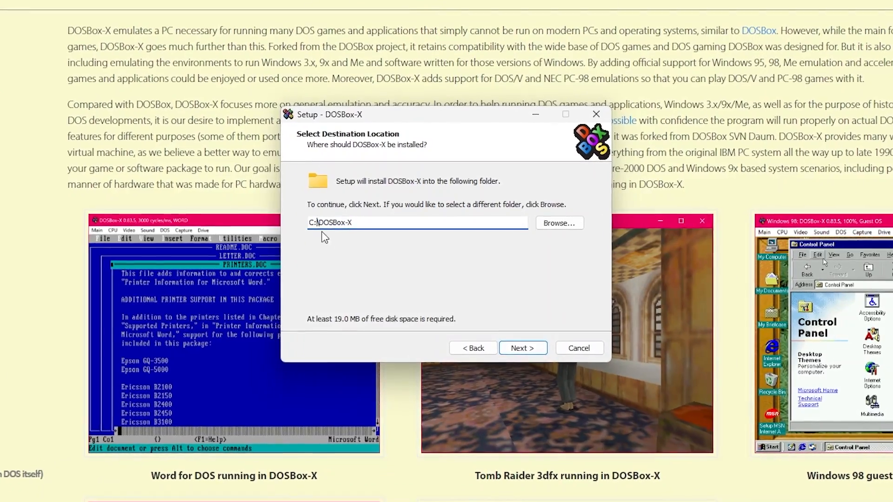
scroll("down", 3)
type("\\utils")
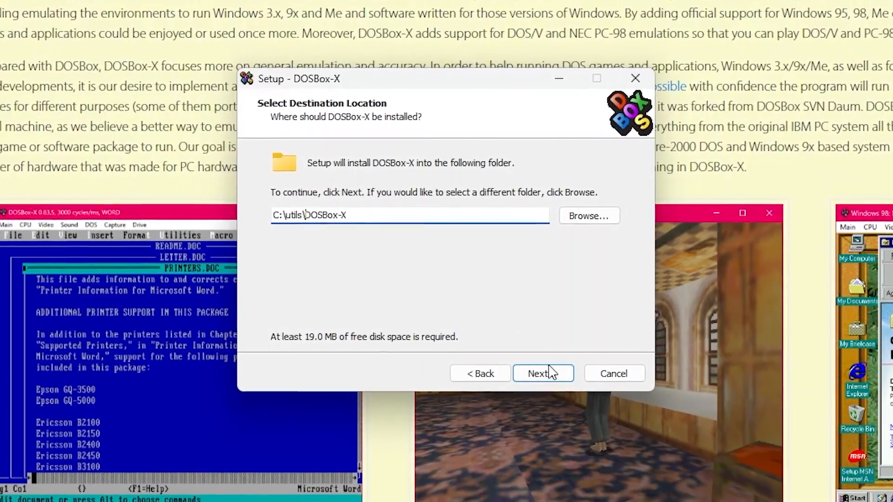
left_click(543, 372)
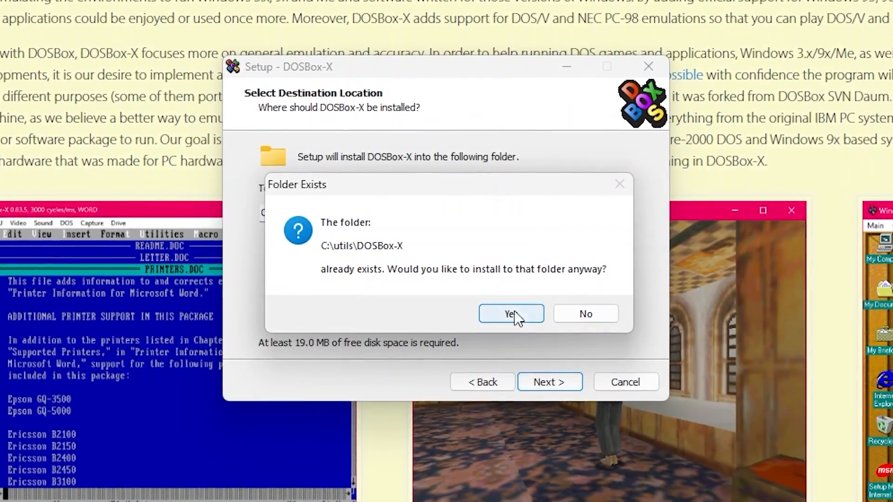
left_click(510, 313)
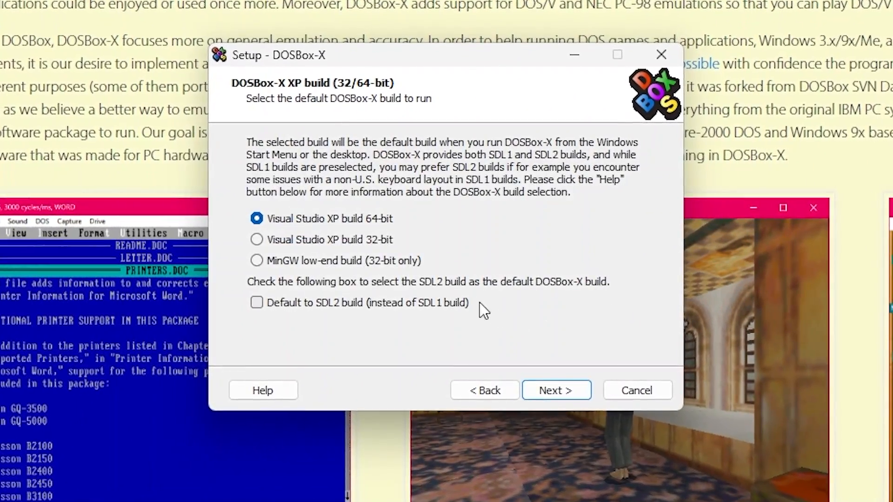
mouse_move(392, 179)
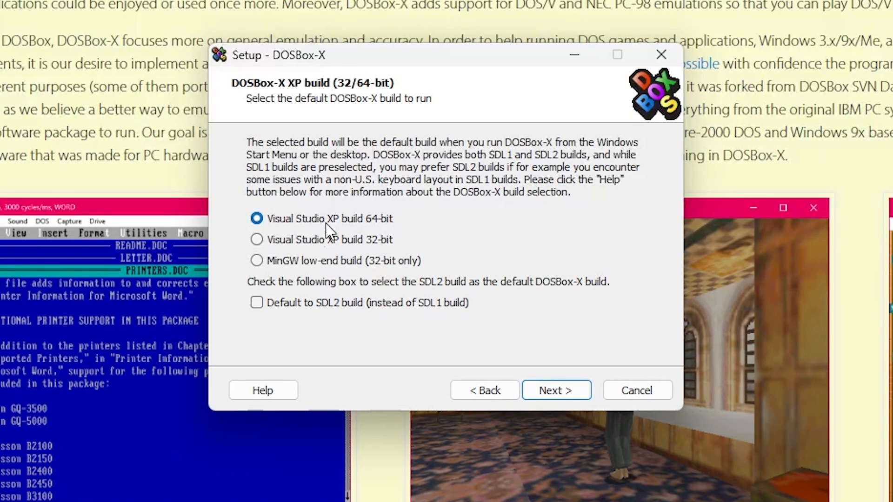
mouse_move(392, 228)
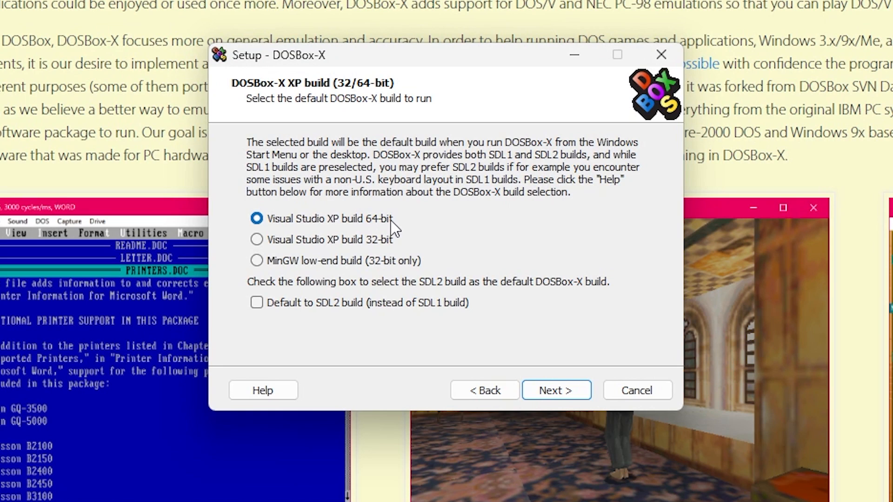
- Keep the 64-bit build and default TrueType font, and select reported DOS version 6.22
left_click(556, 390)
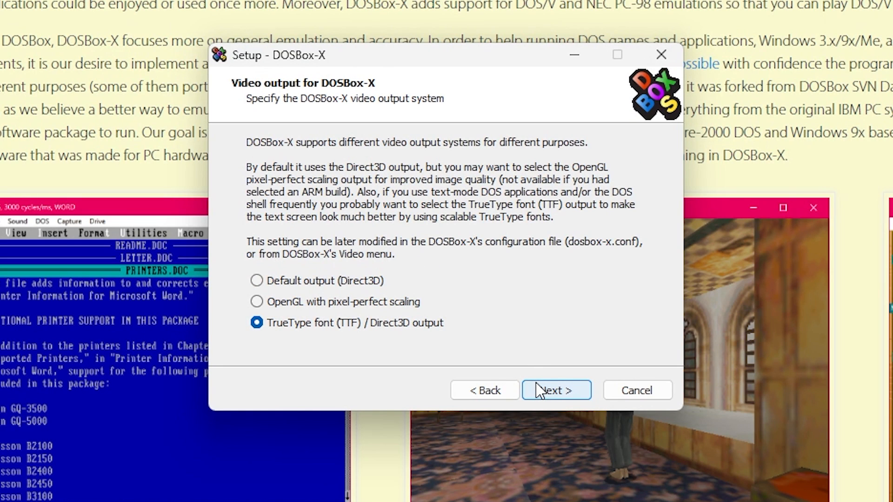
mouse_move(397, 351)
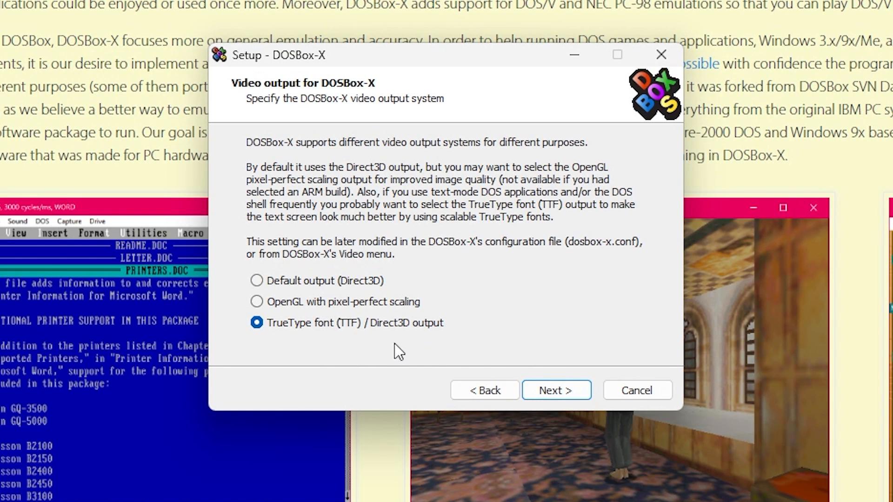
left_click(556, 389)
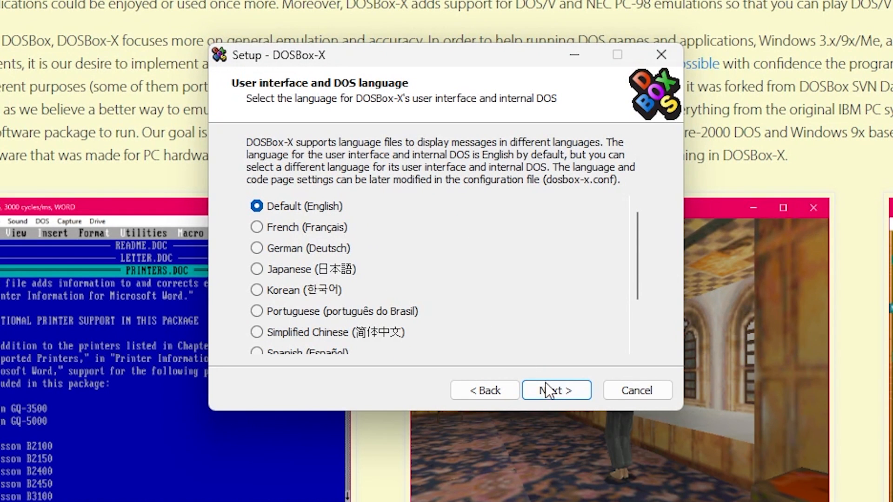
left_click(555, 390)
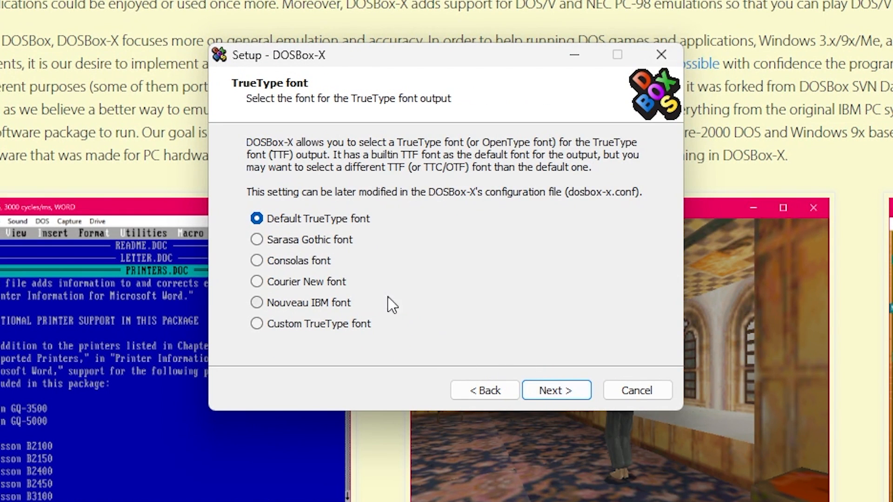
mouse_move(488, 327)
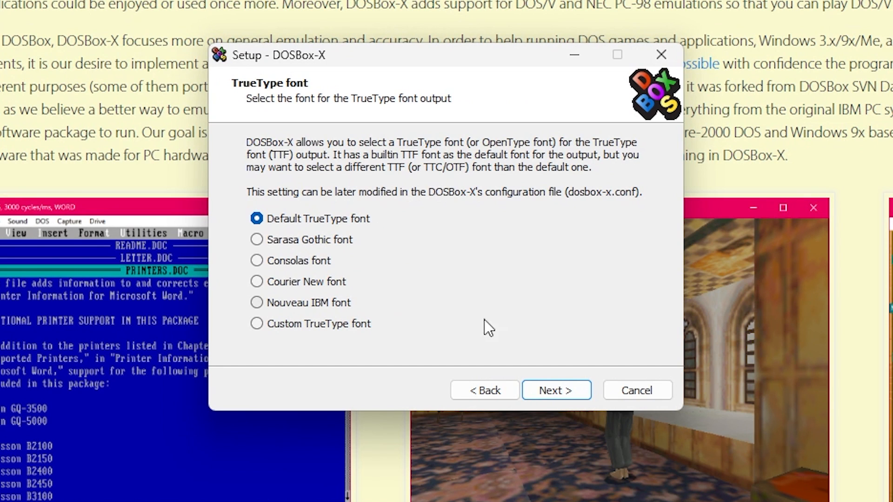
left_click(556, 390)
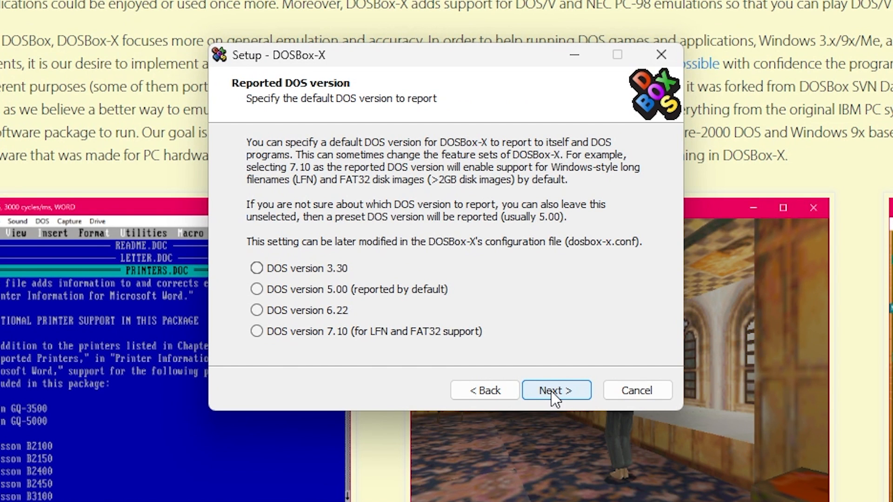
mouse_move(350, 227)
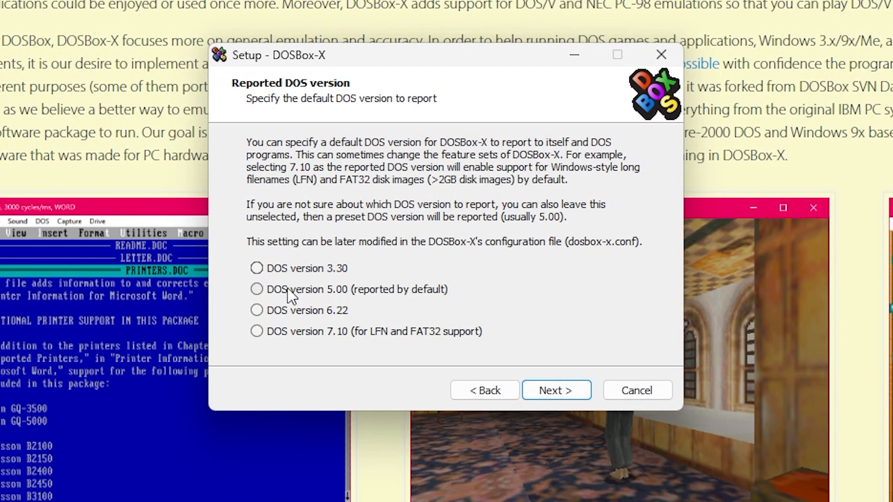
left_click(257, 309)
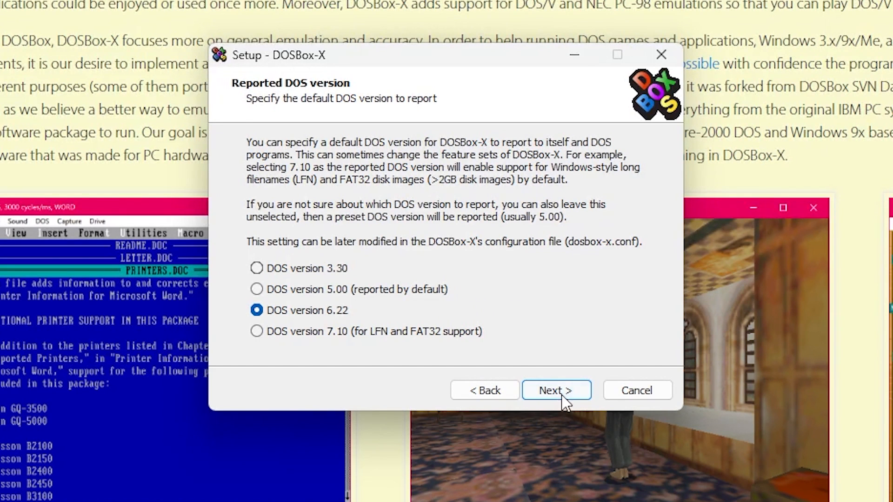
- Keep typical components with no window auto-centring and no desktop shortcut
left_click(556, 390)
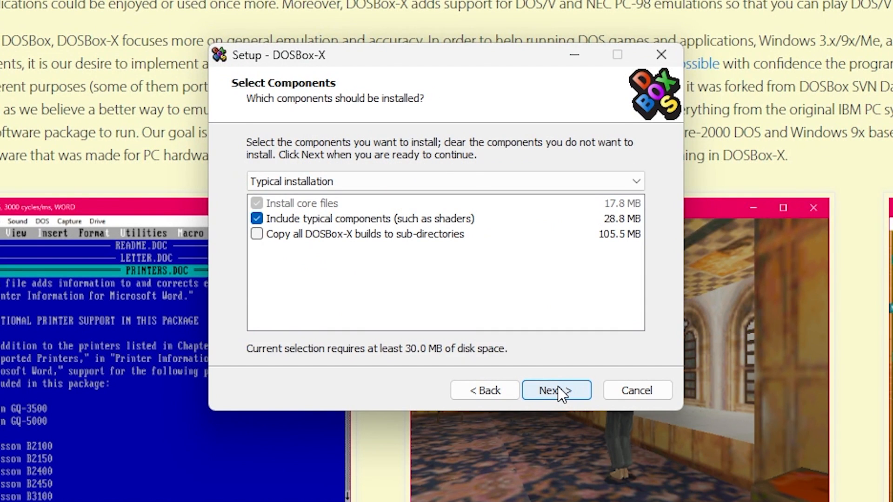
left_click(555, 390)
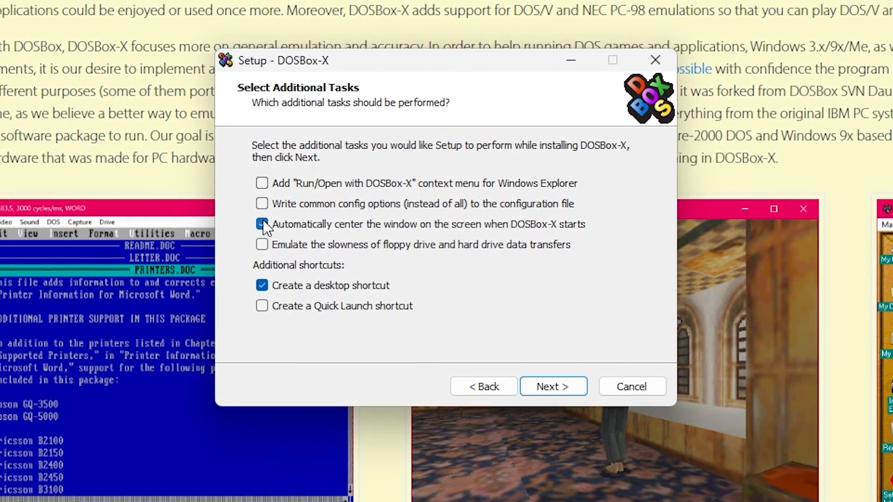
left_click(261, 286)
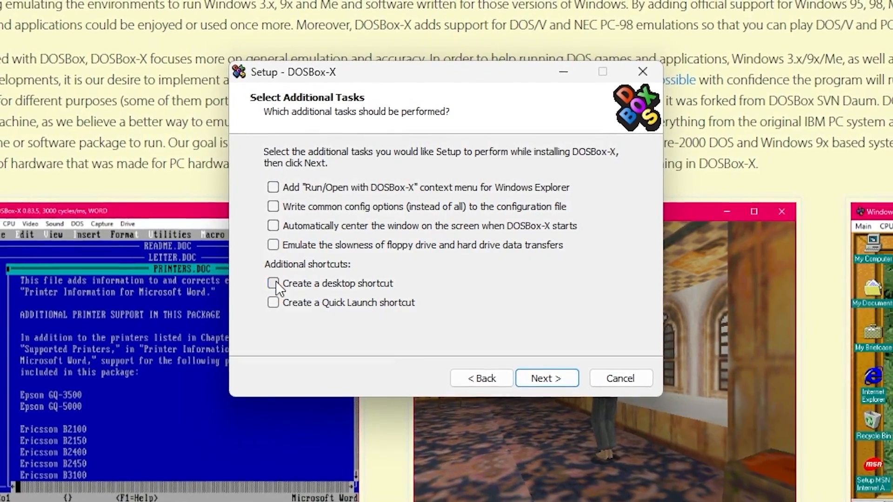
- Install DOSBox-X and move past the post-install information page
left_click(546, 377)
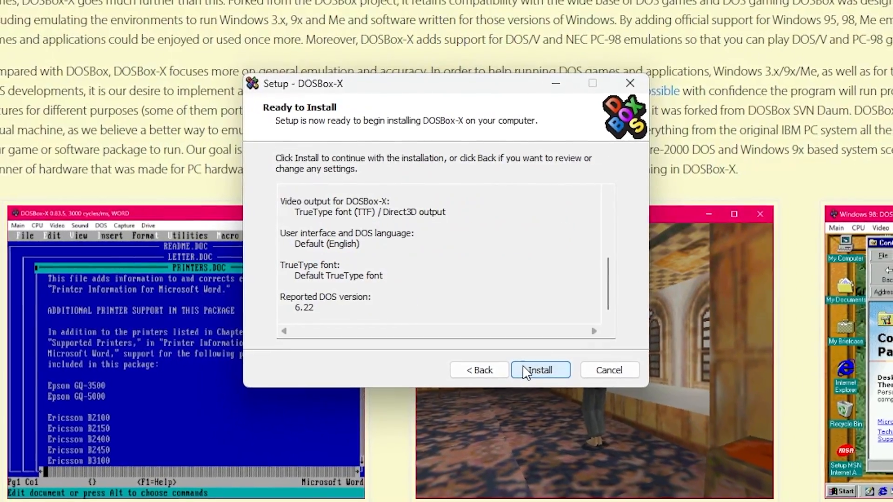
left_click(540, 370)
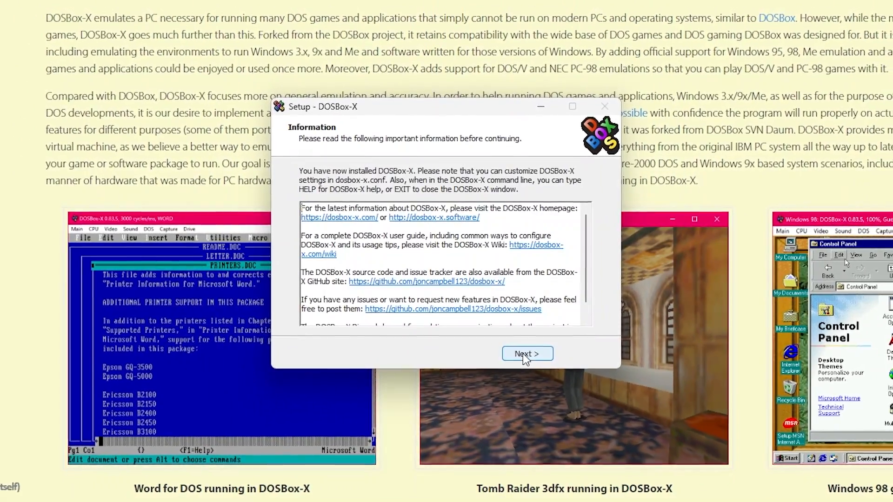
left_click(527, 353)
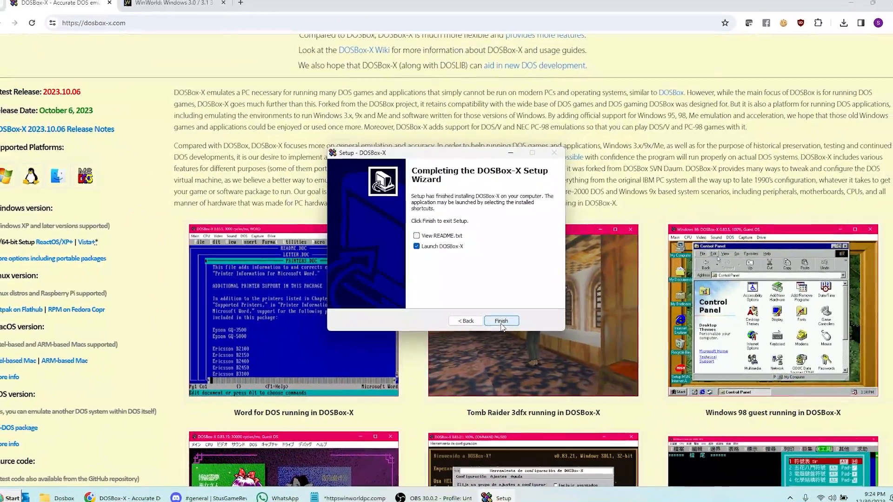
- Finish setup launching DOSBox-X, then return to the WinWorld Windows 3.1 page
left_click(500, 320)
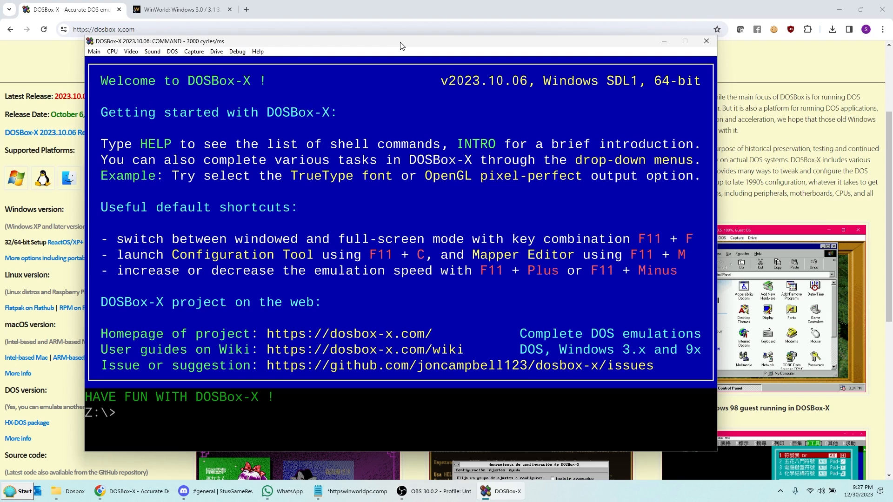
left_click(177, 10)
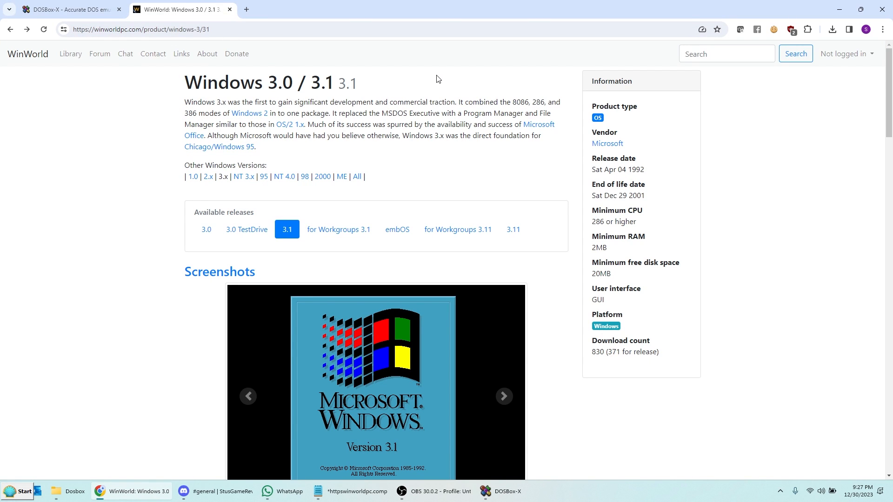
mouse_move(455, 66)
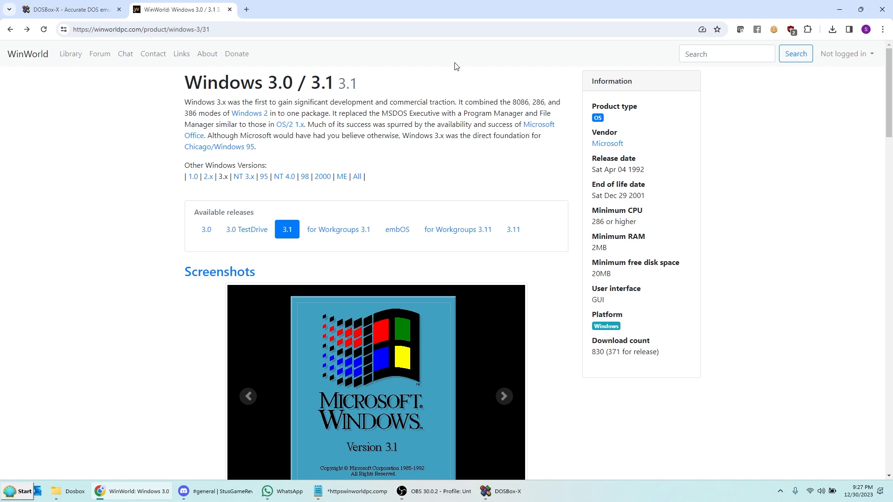
mouse_move(407, 91)
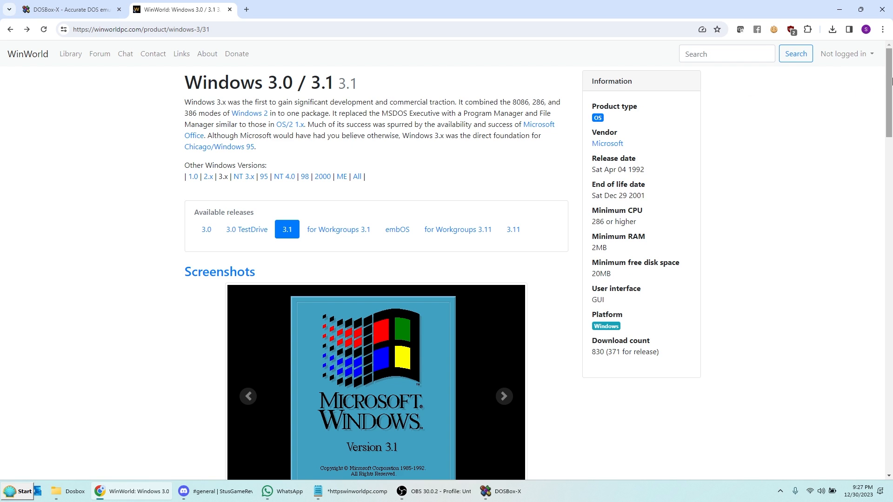
- Go to the Windows 3.1 (Retail) 3.5-1.44mb download page on WinWorld
scroll("down", 3)
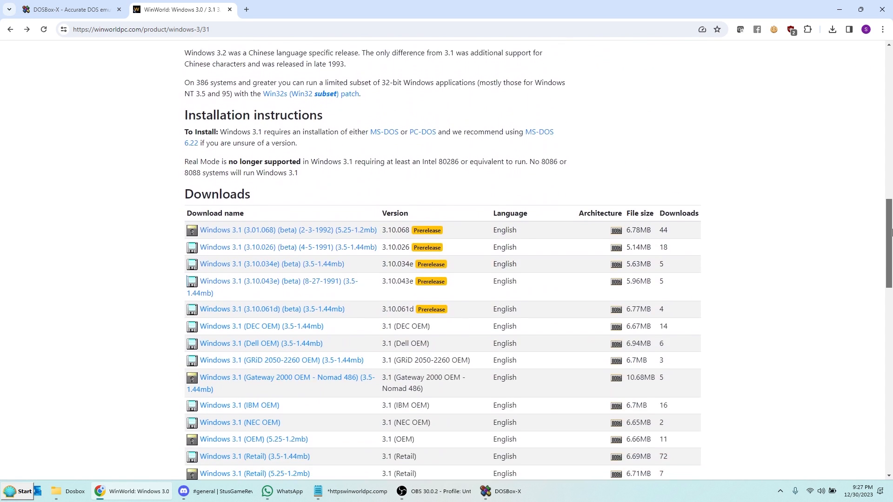
scroll("down", 3)
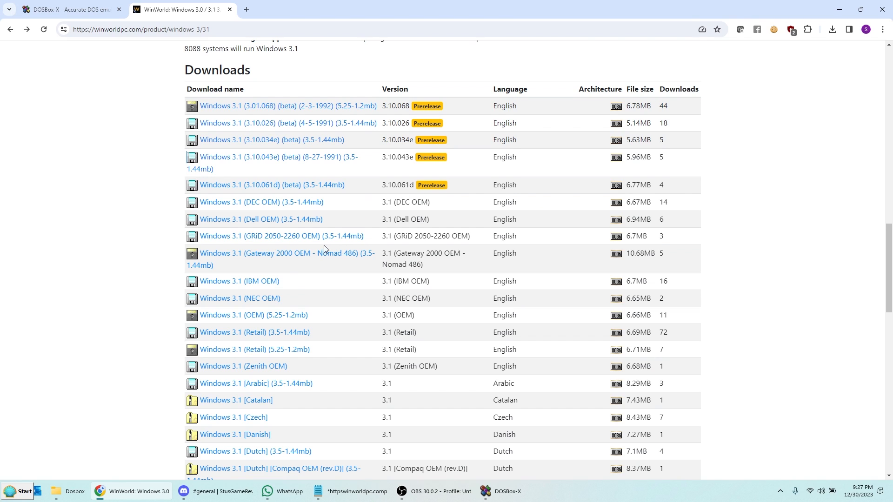
mouse_move(286, 332)
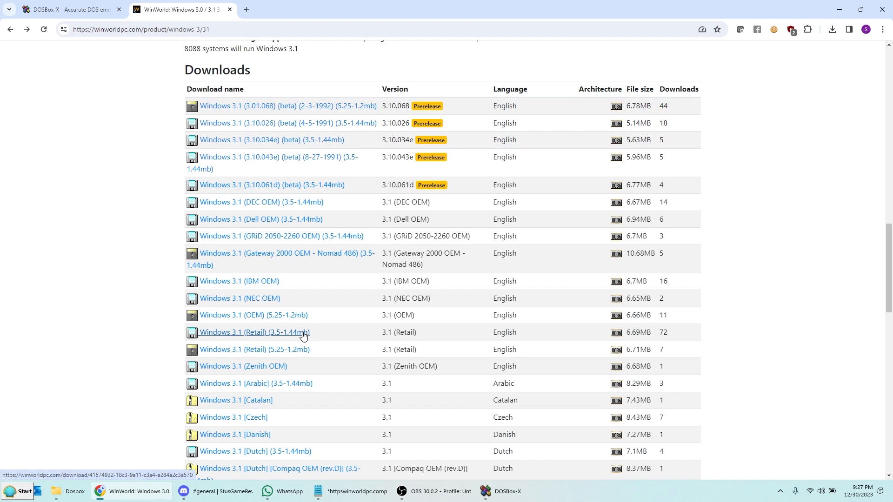
left_click(253, 332)
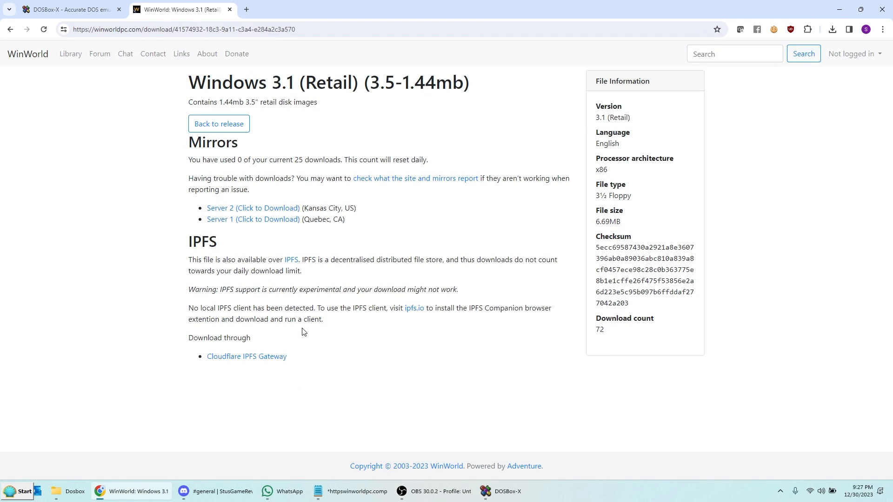
- Download the disk images from Server 2 and view them in the browser's Downloads panel
left_click(252, 208)
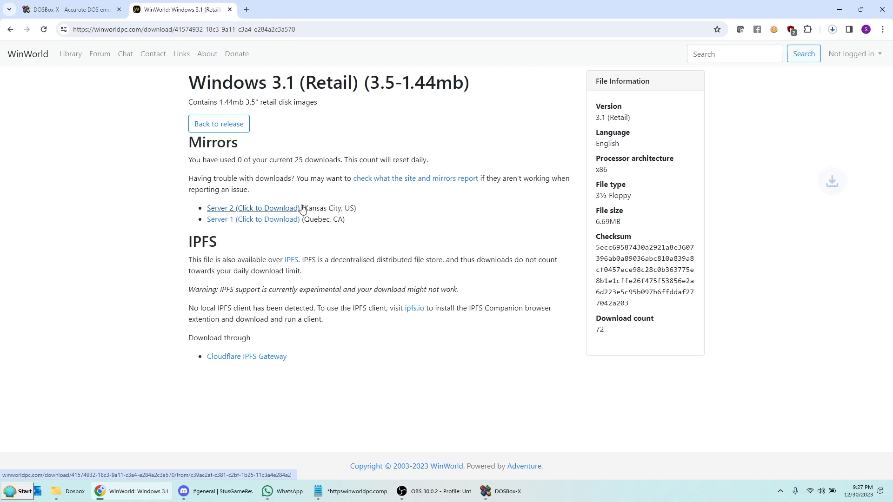
left_click(253, 207)
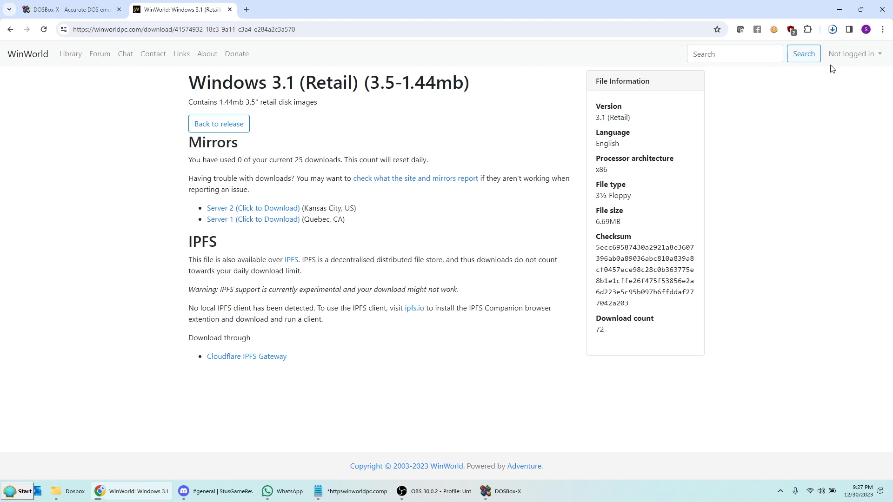
mouse_move(832, 29)
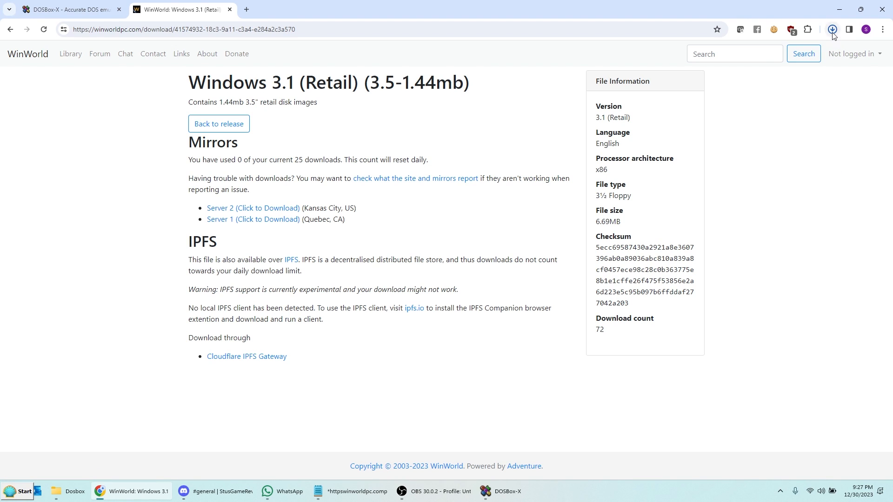
left_click(831, 29)
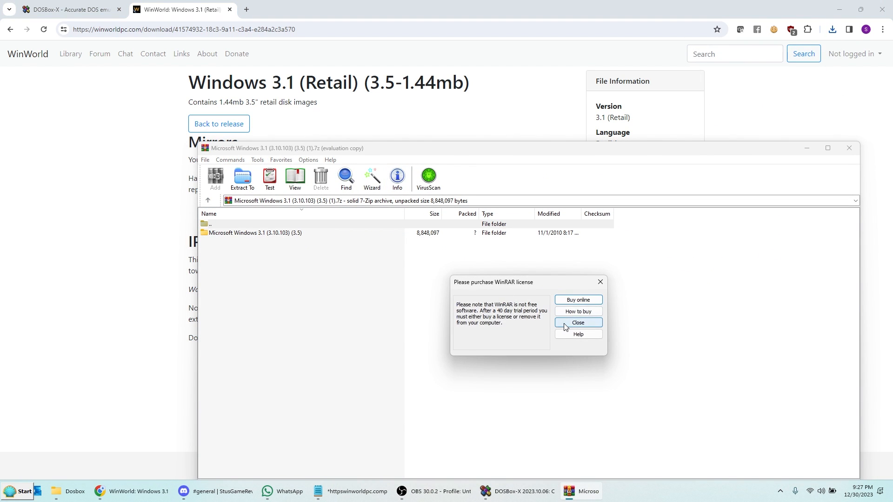
- Dismiss WinRAR's license reminder to reveal the Windows 3.1 disk image folder
left_click(576, 323)
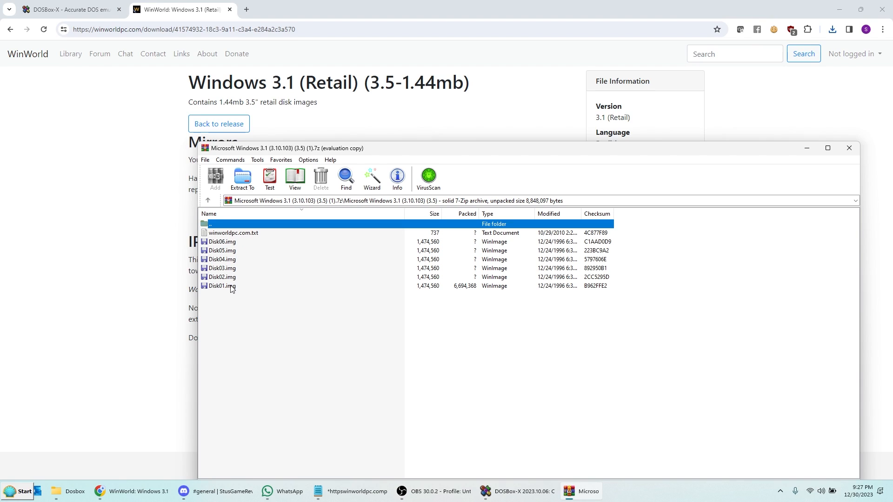
mouse_move(419, 245)
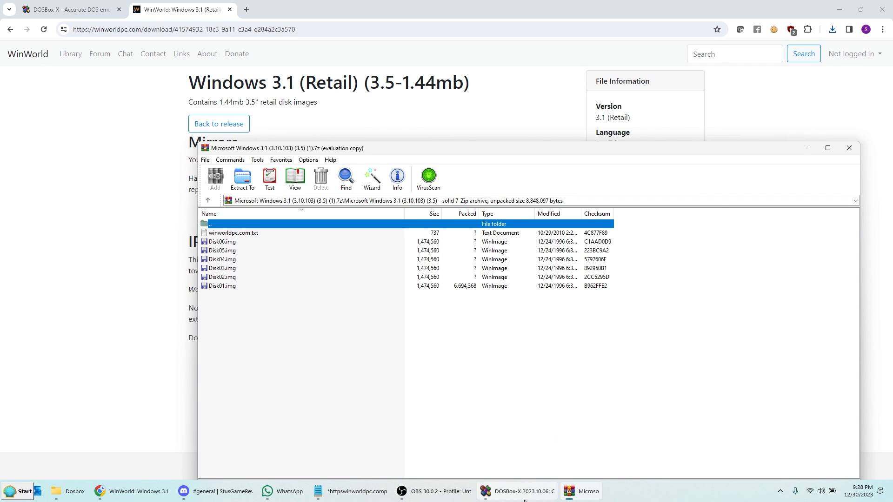
- Begin the imgmount a: command with c:\temp\disk01.img as the first image
left_click(516, 491)
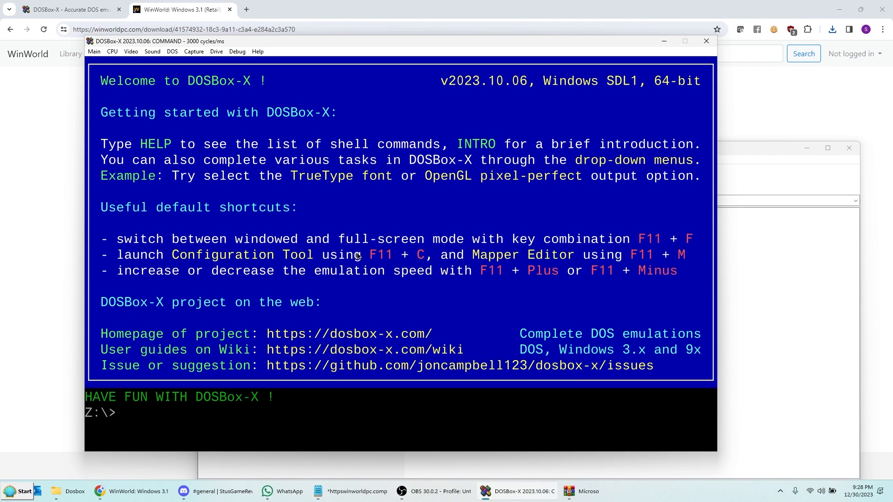
type("m")
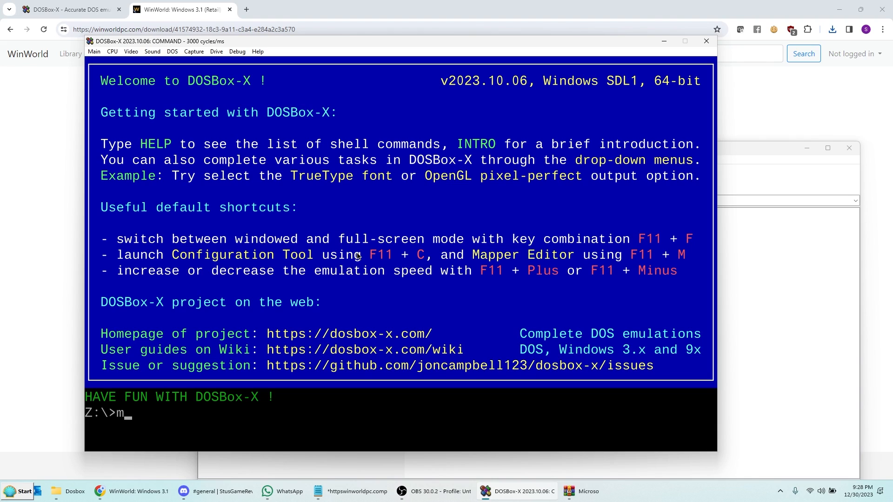
type("ount c: c:\\dosbox")
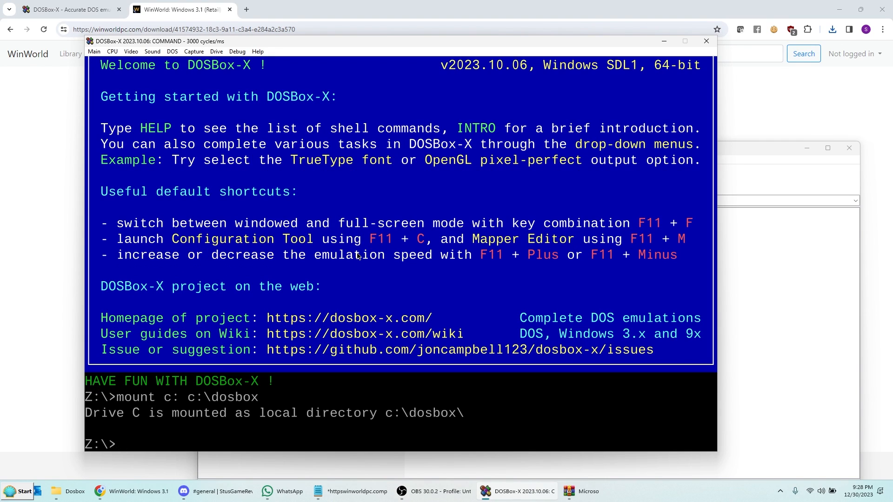
type("imgmount")
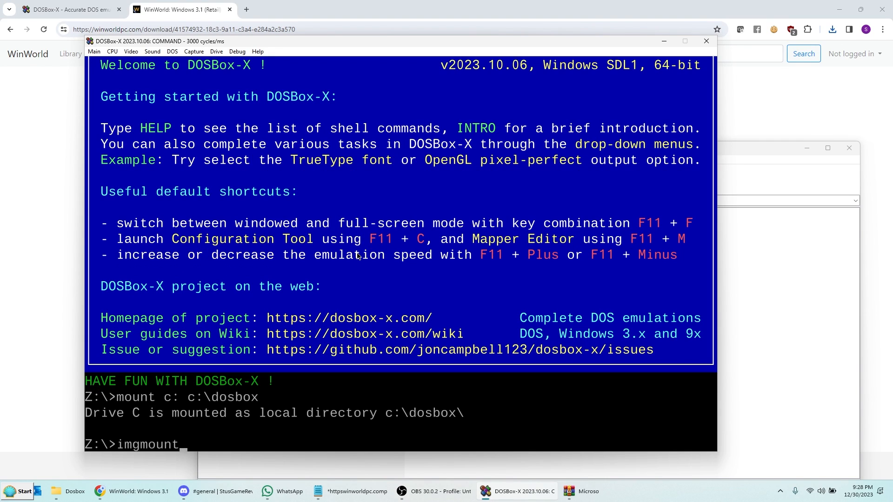
type("a:")
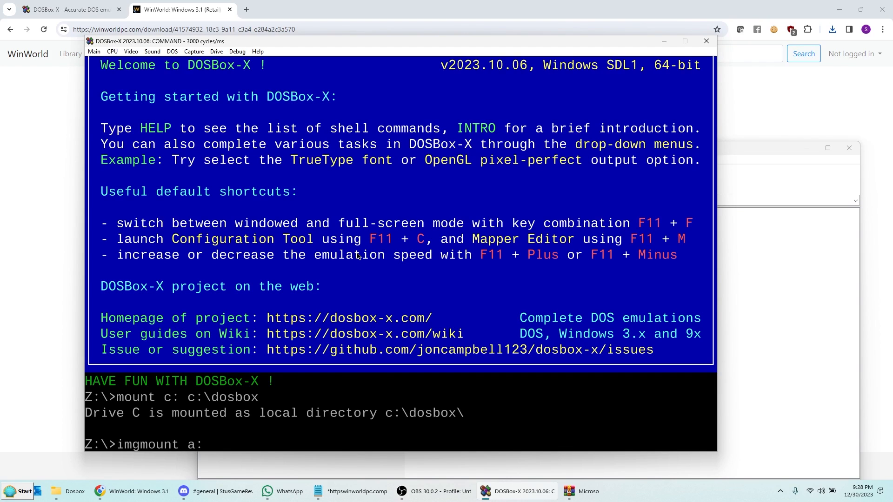
type("c:\\temp\\")
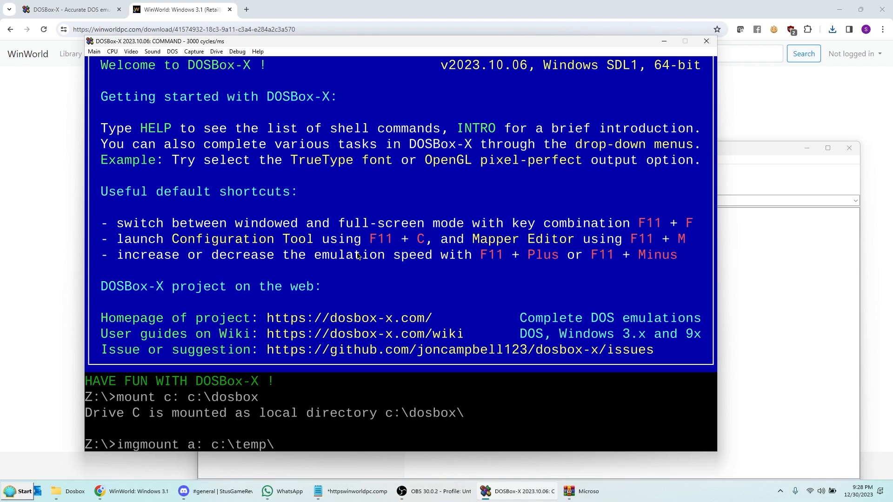
type("disk01.img")
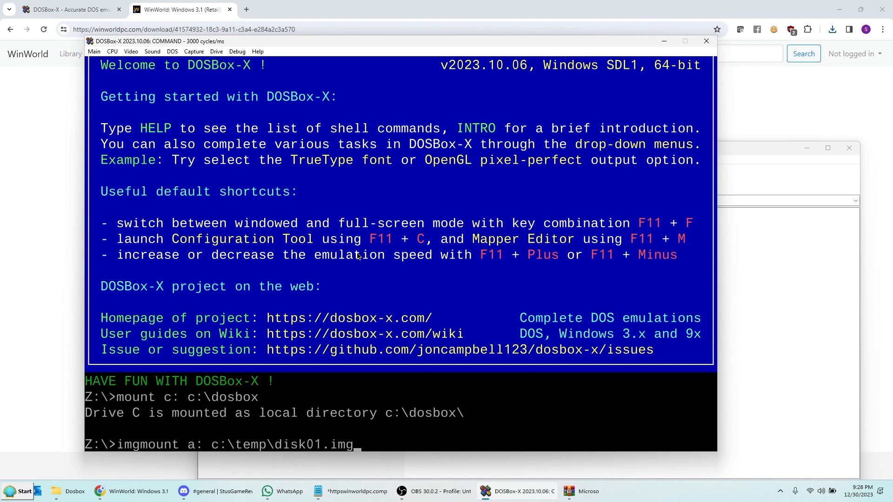
- Add disk02.img, disk03.img and the remaining temp images, mounting them all as drive A
type("c:\\temp")
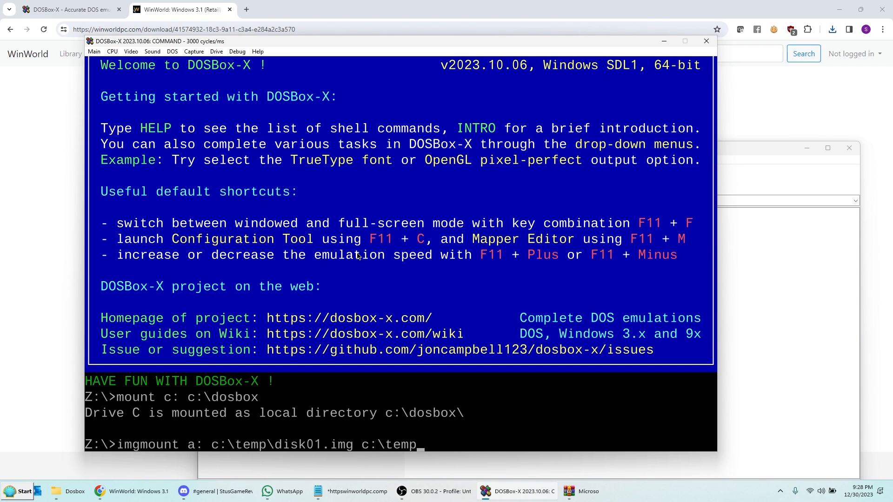
type("\\disk02.img")
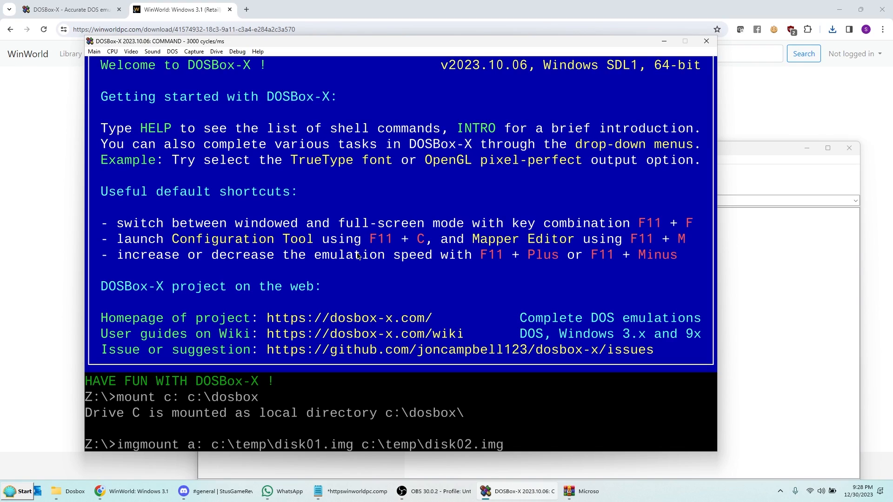
type("c:\\temp")
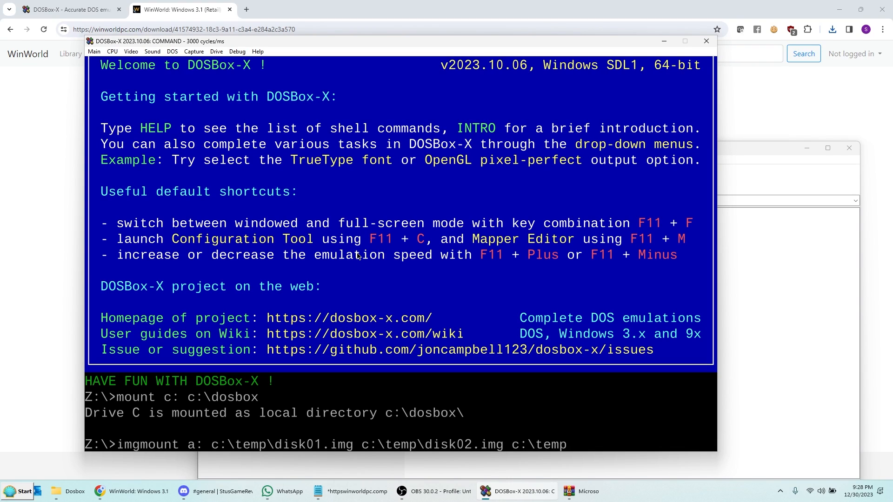
type("\\disk0")
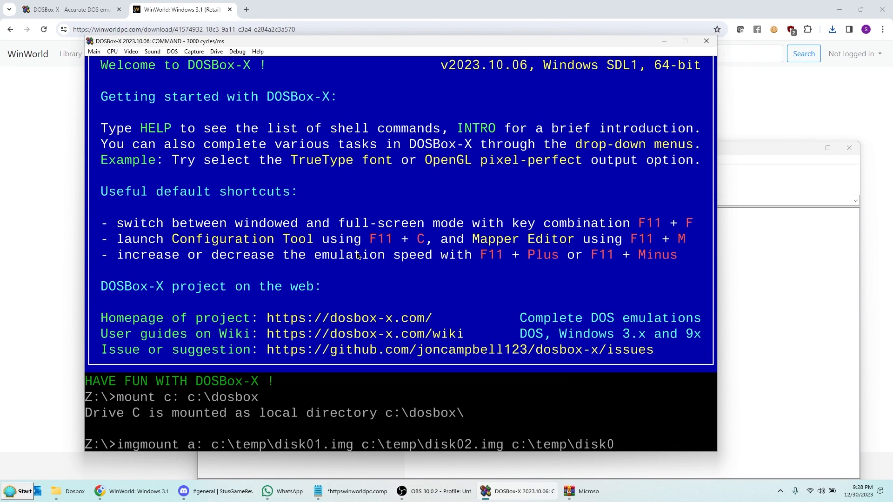
type("3.img c:\\temp\\disk04.img c:")
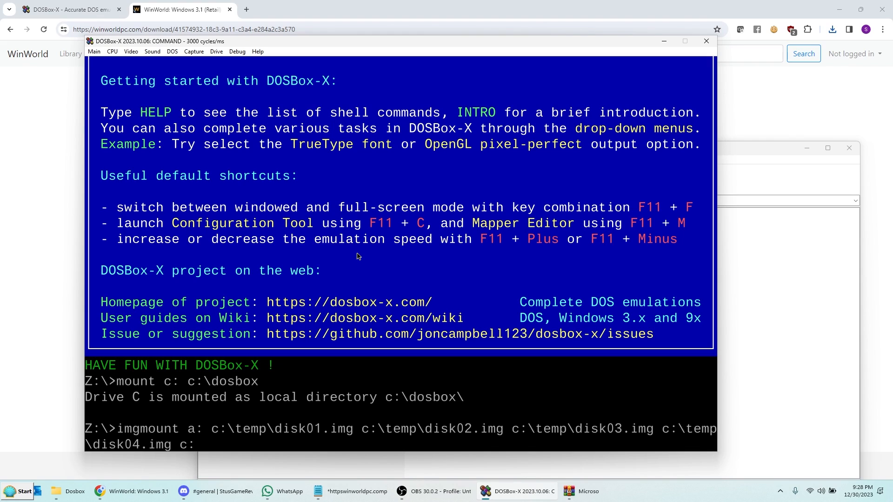
type("\\temp\\disk05.img")
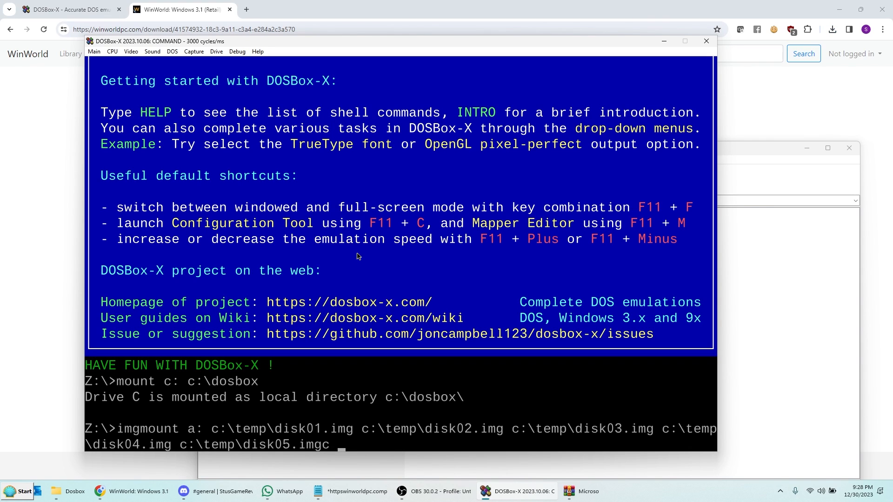
type("c:\\temp\\d")
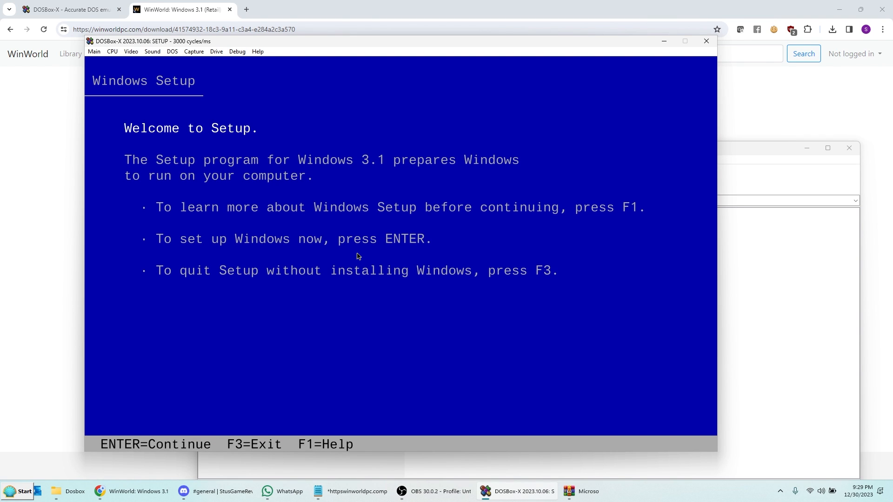
mouse_move(447, 308)
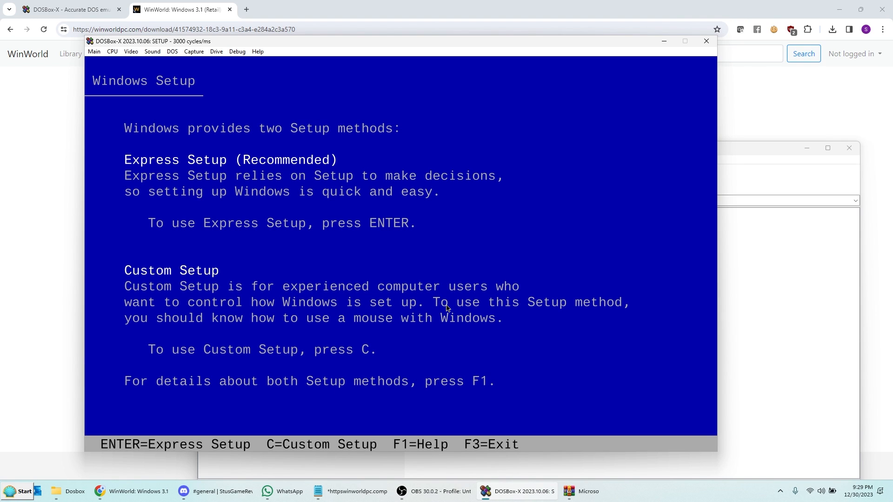
- Choose Express Setup and swap in Windows disk #2 via the Drive menu
key("enter")
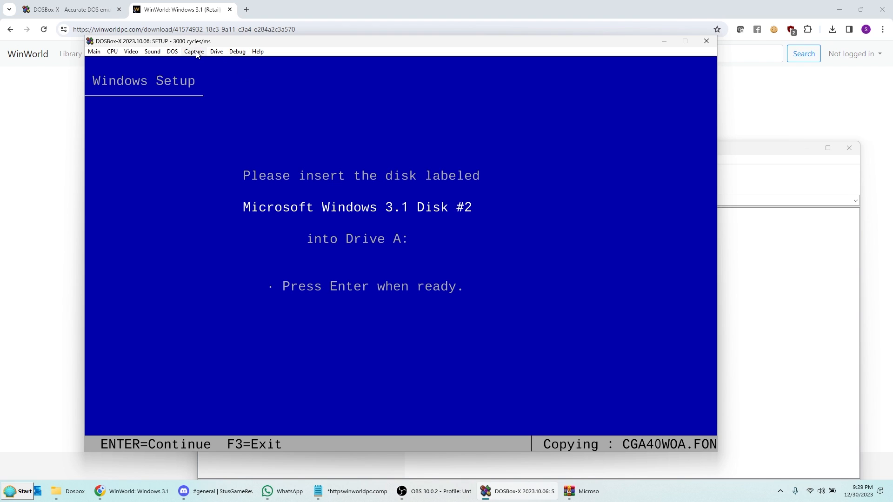
left_click(215, 51)
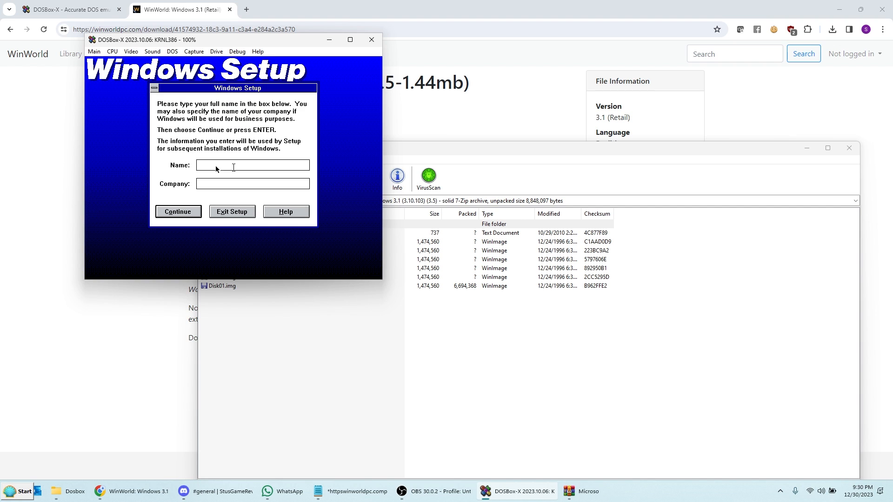
- Enlarge the DOSBox-X window from the Video menu and focus the Name box
left_click(131, 51)
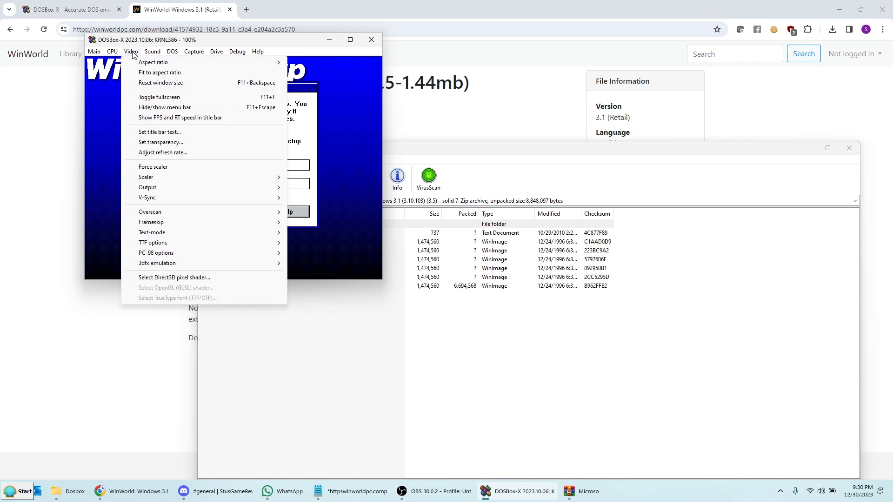
mouse_move(166, 177)
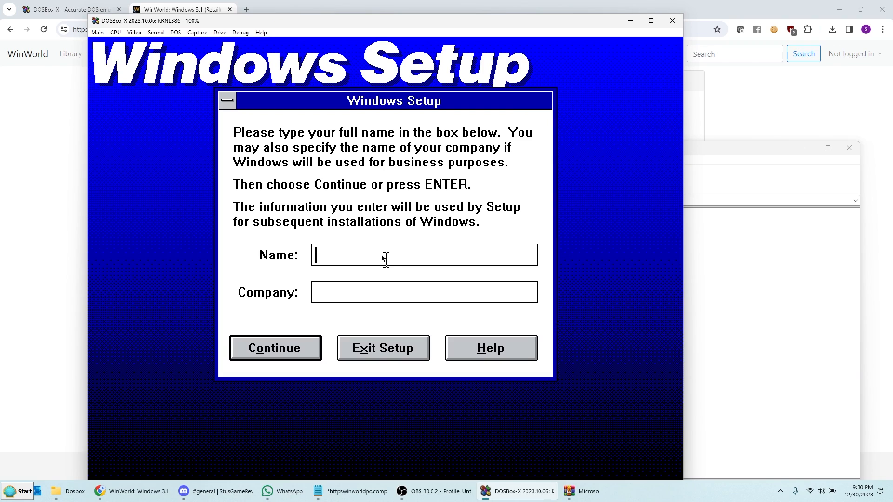
mouse_move(429, 238)
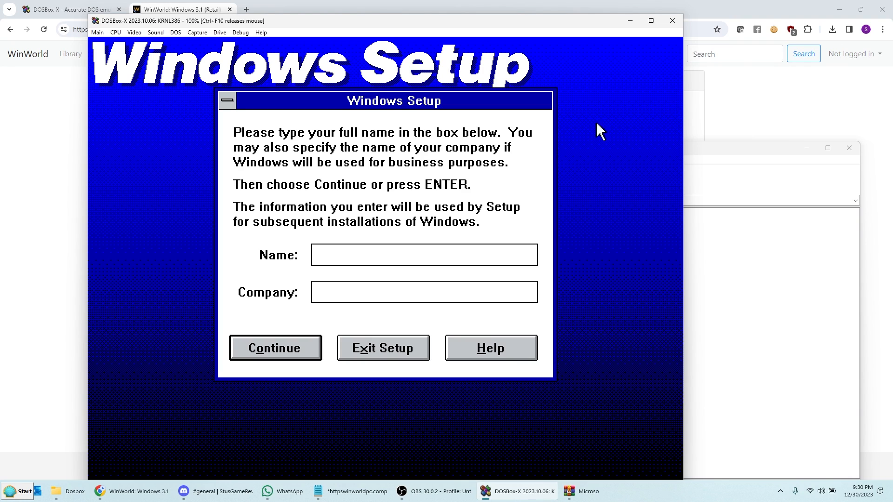
left_click(424, 255)
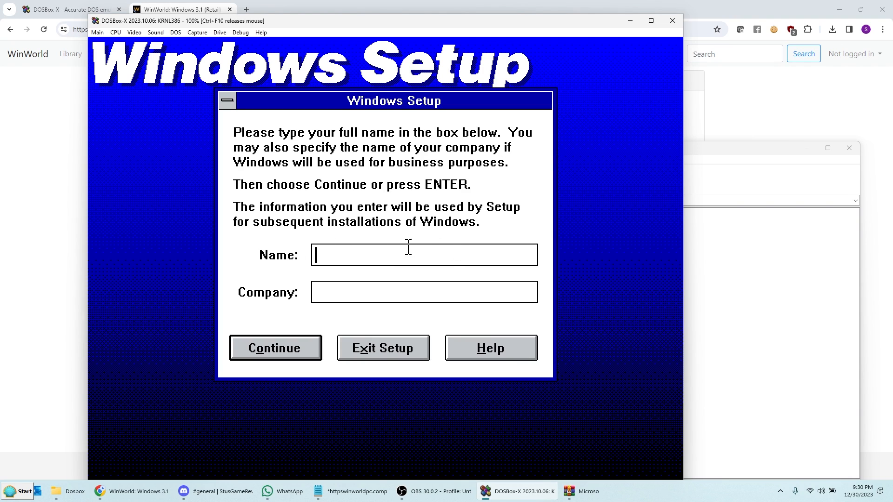
mouse_move(353, 227)
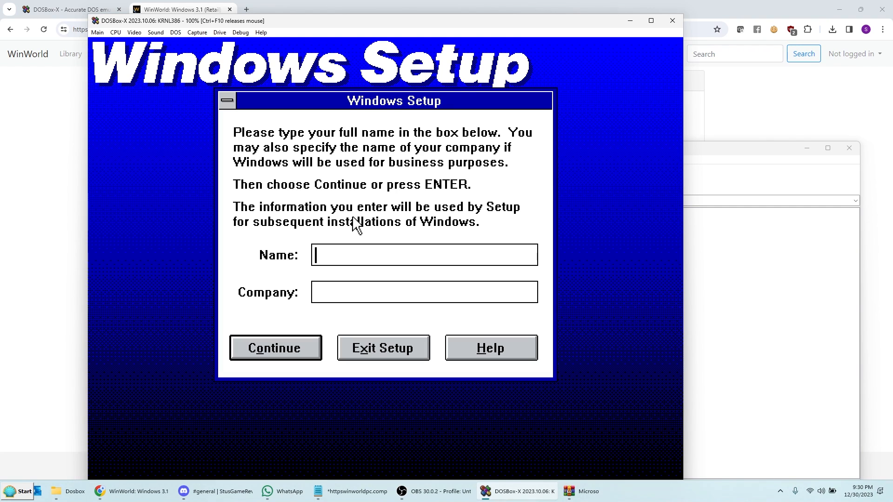
mouse_move(364, 247)
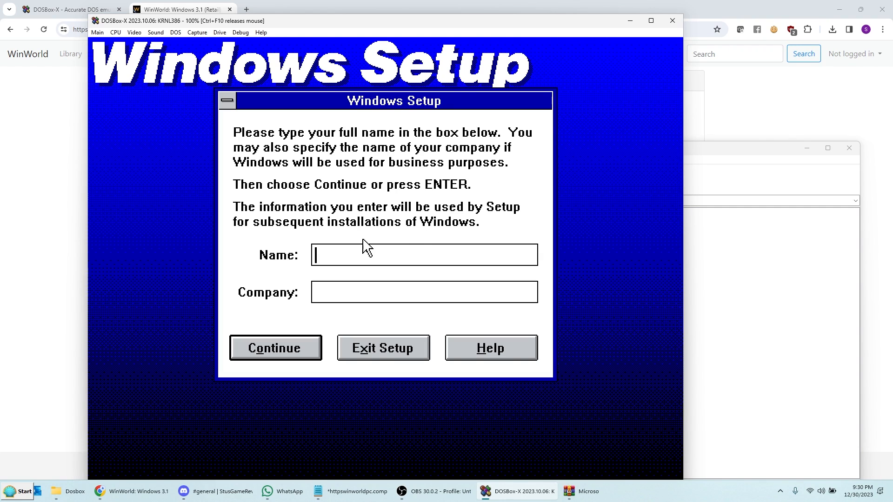
- Enter the name Stu and continue Setup
type("Stu")
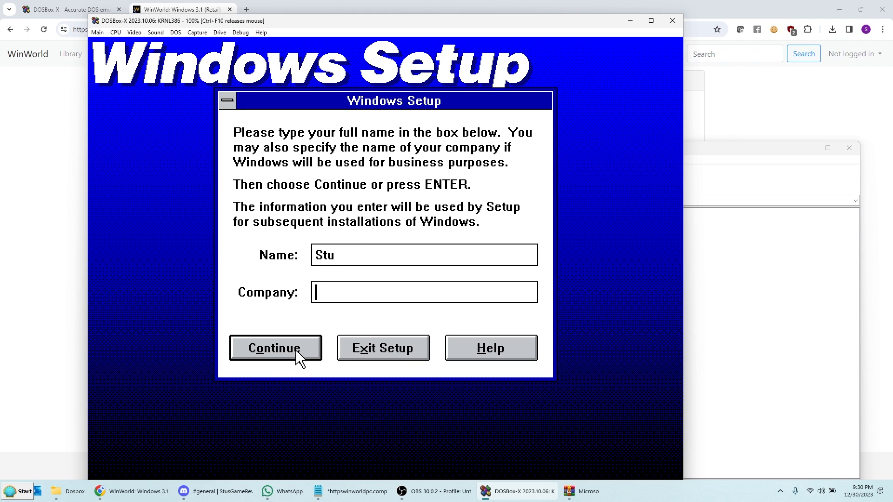
left_click(275, 348)
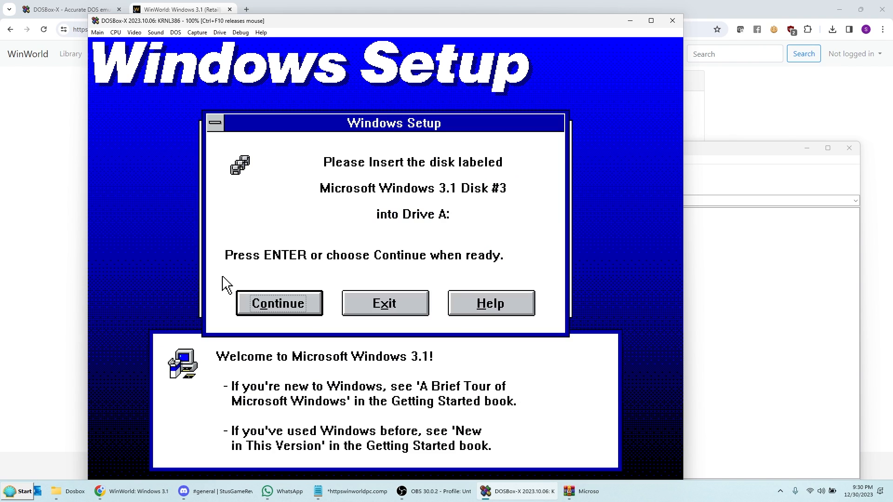
mouse_move(169, 250)
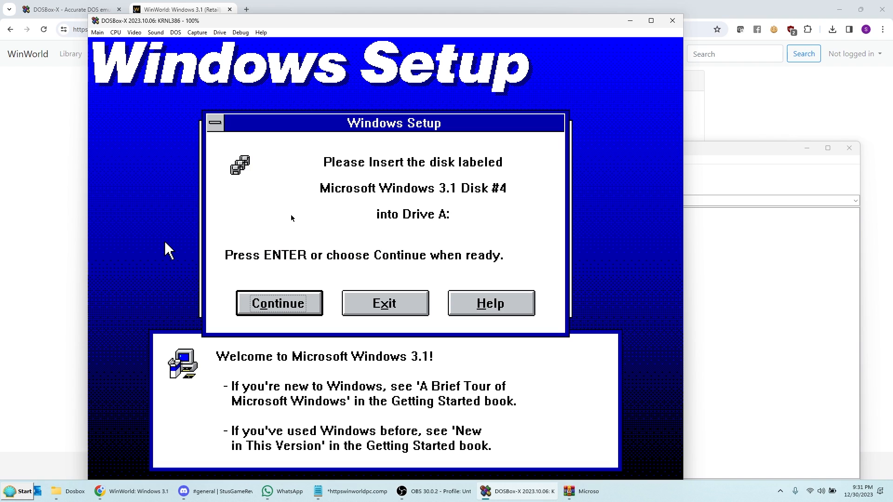
- Swap in Windows disks 3 through 6 on drive A, continuing Setup after each
left_click(220, 32)
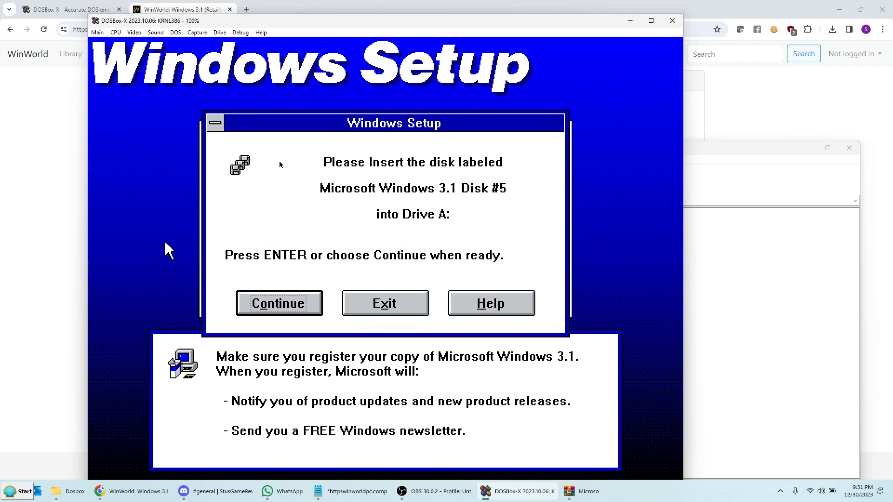
left_click(220, 32)
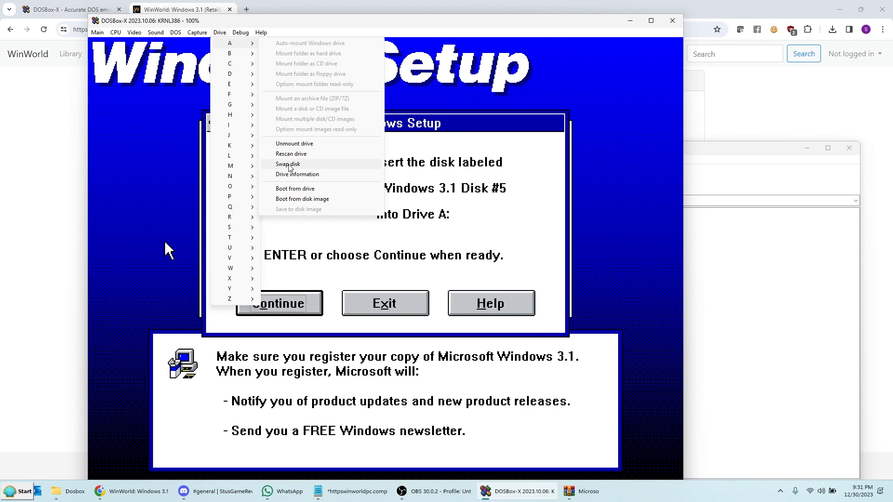
left_click(287, 164)
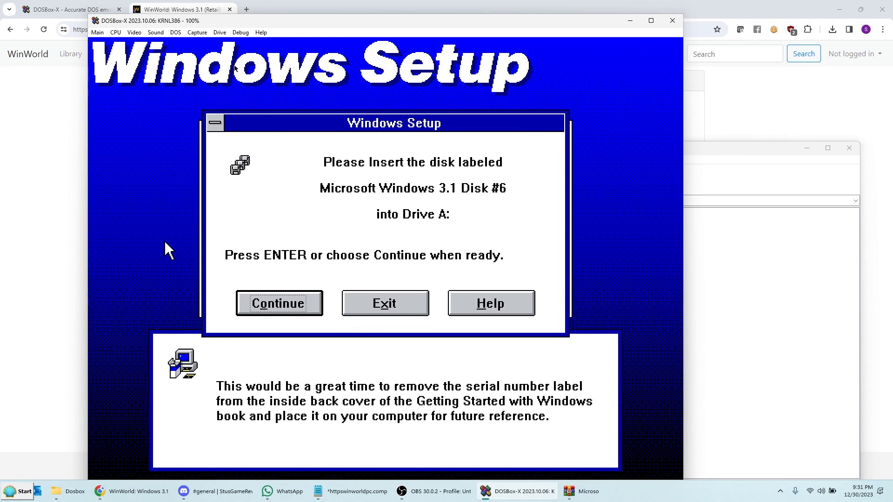
left_click(219, 31)
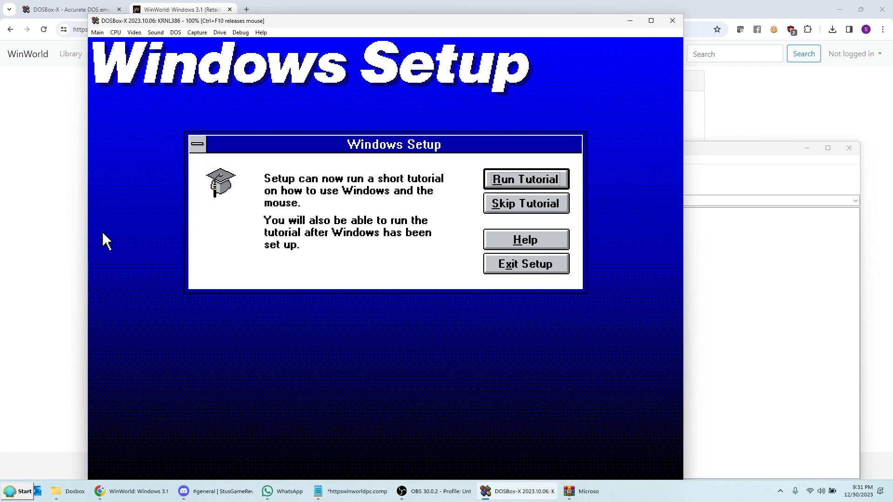
mouse_move(347, 238)
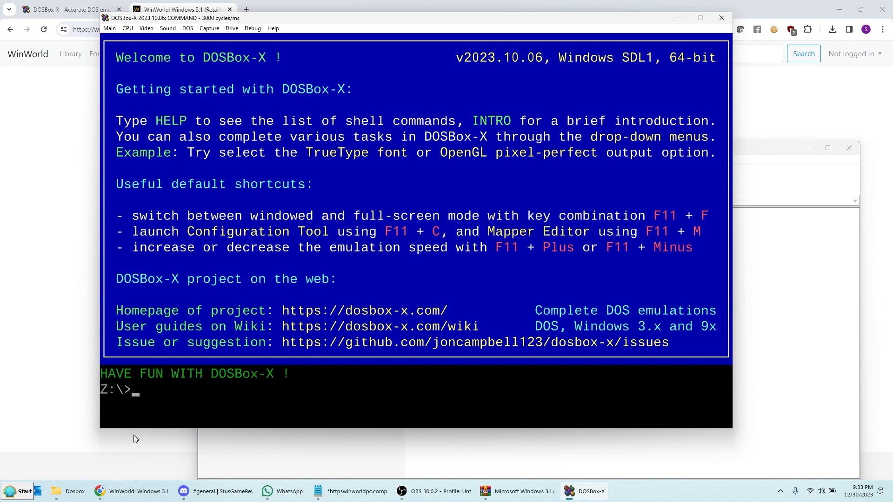
- Mount drive C, switch to it, list its contents and change into the WINDOWS folder for Setup
type("mount c: c:\\dosbox")
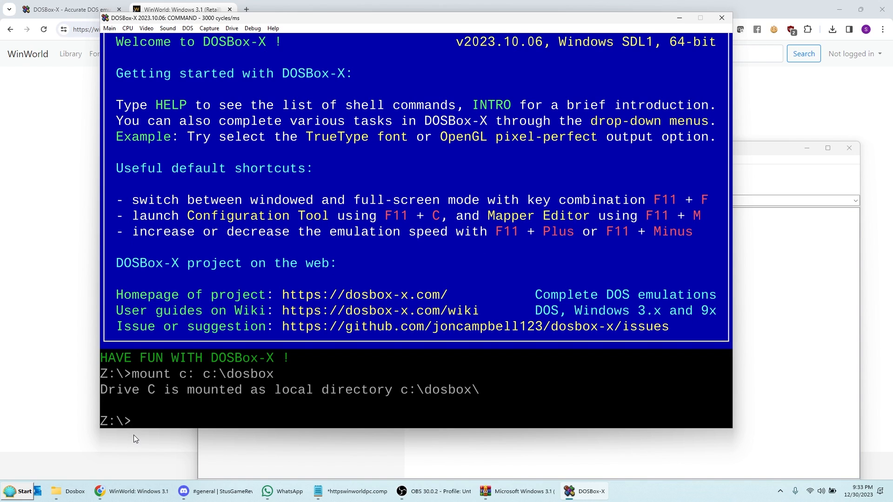
type("c:")
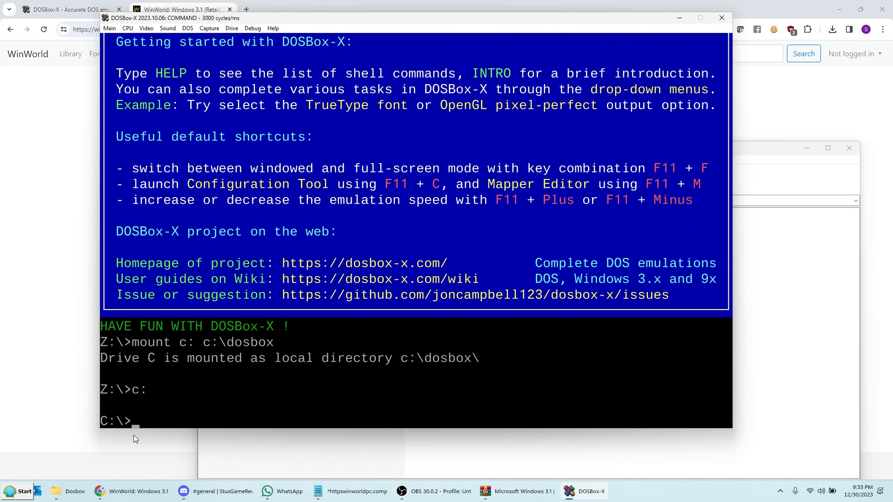
type("dir")
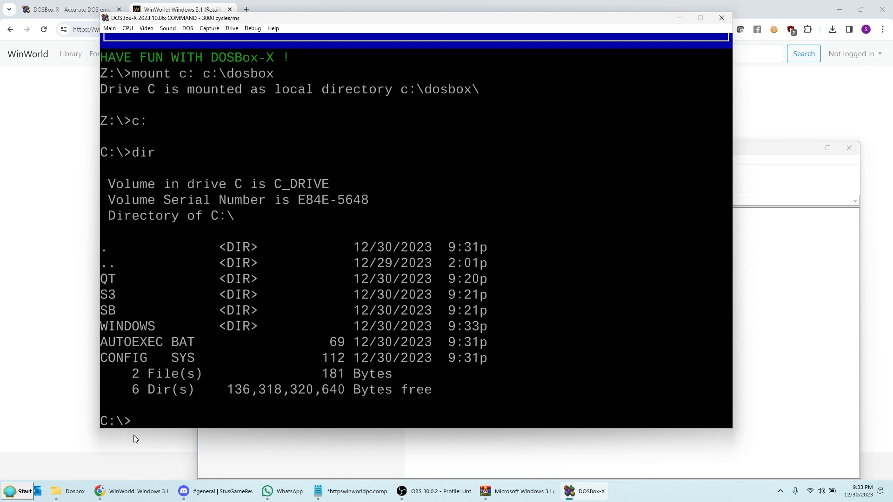
type("cd windows")
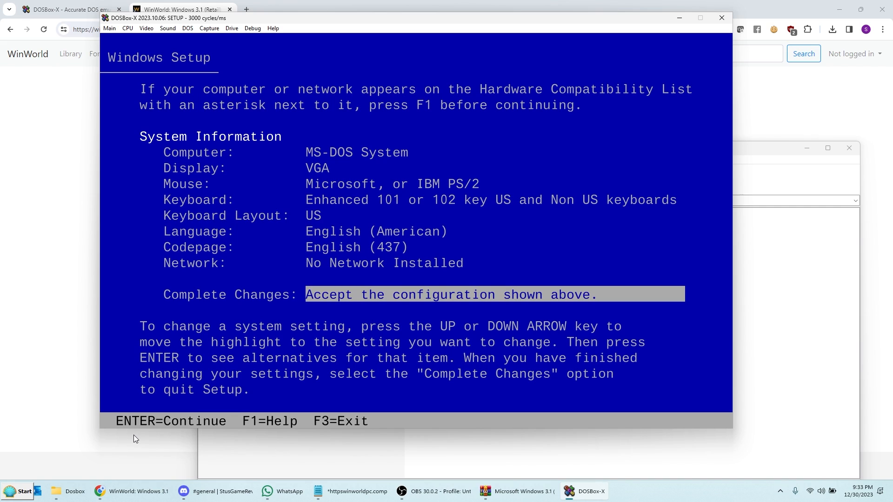
- Move to the Display setting and choose Other for a manufacturer-supplied driver
key("up")
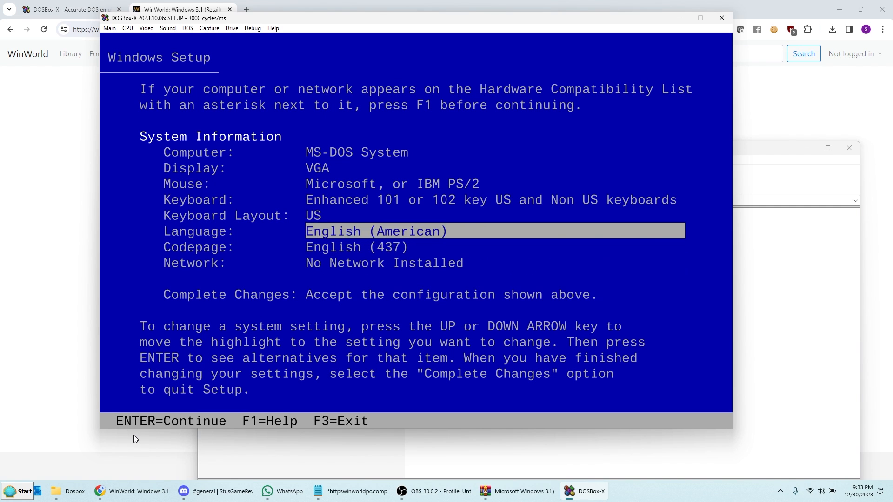
key("up")
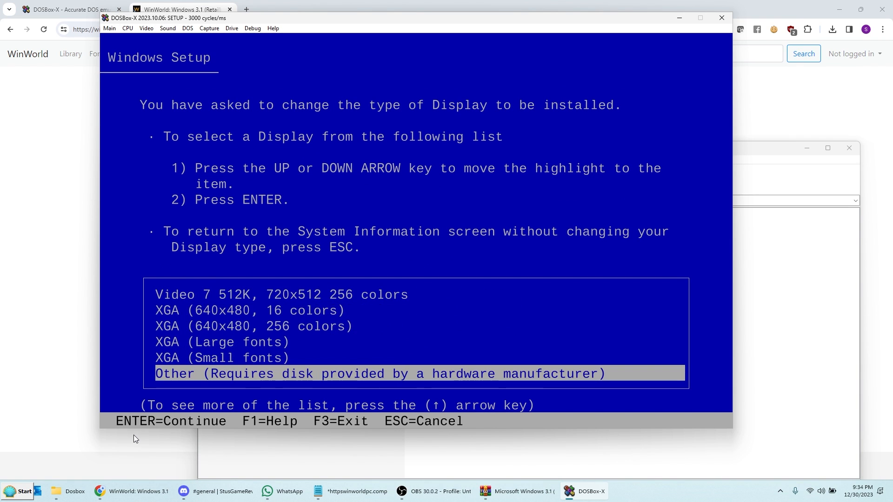
key("enter")
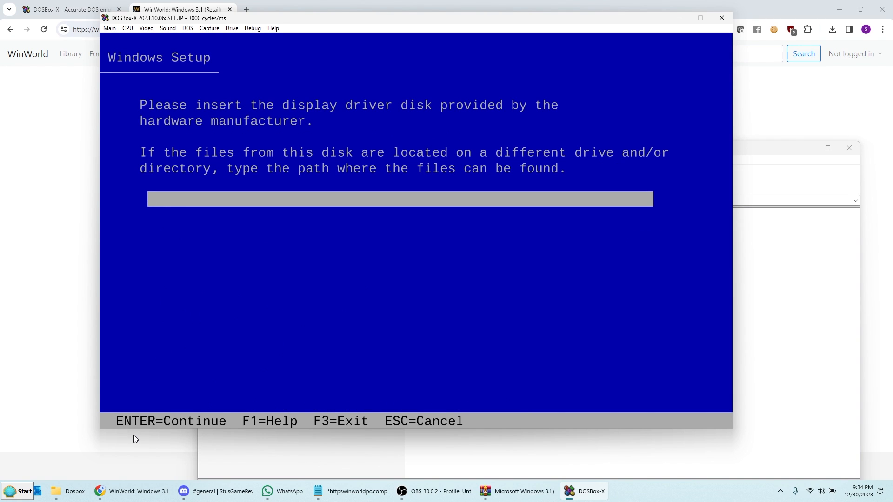
- Load the S3 Trio64V 640x480 256 driver from c:\s3 and accept the configuration
type("c:\\")
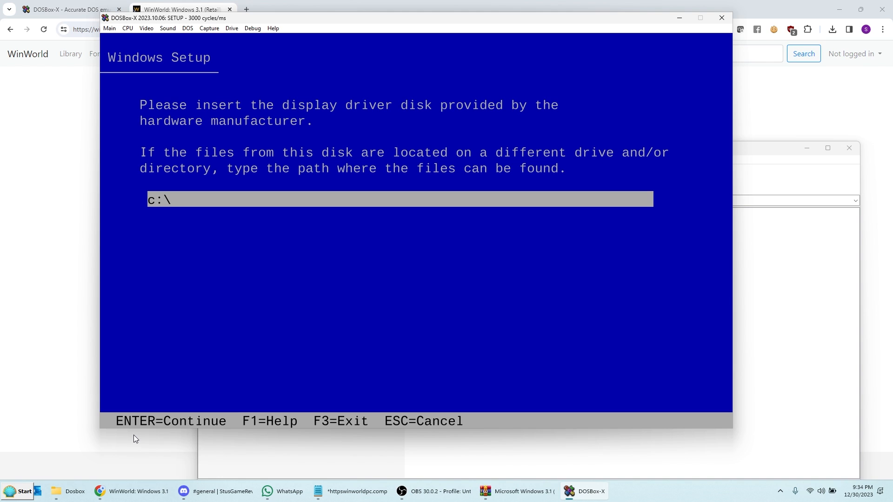
type("s3")
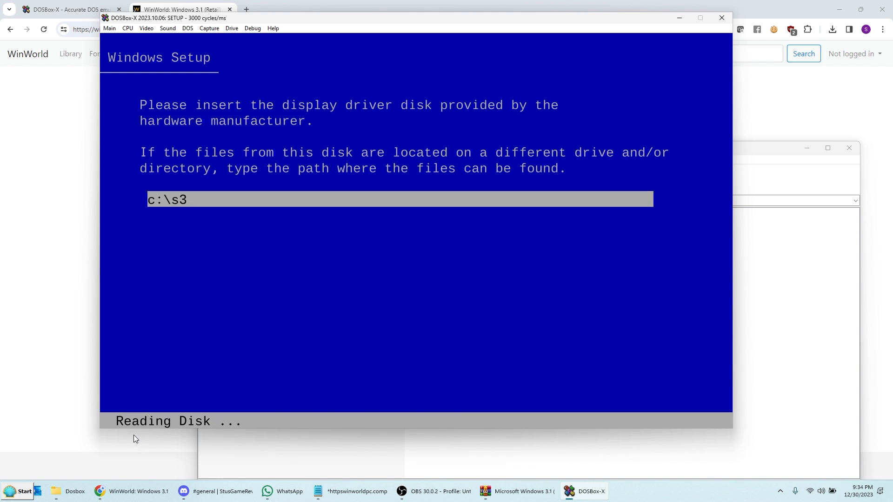
key("enter")
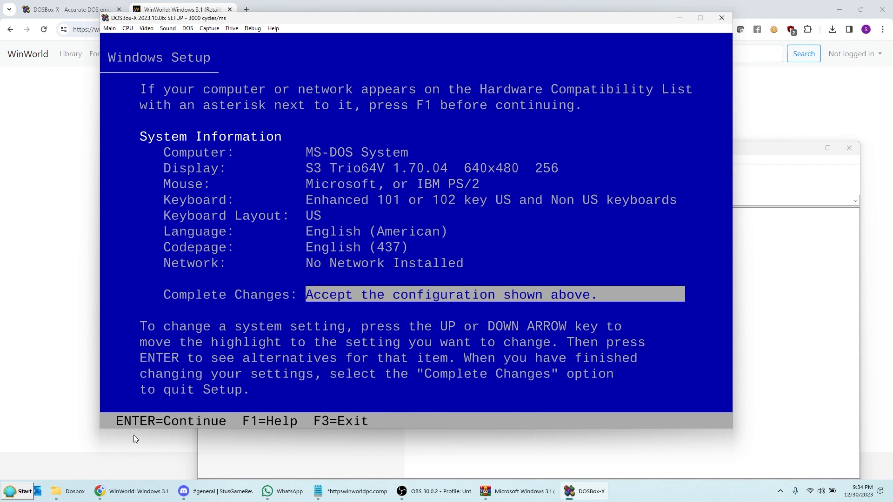
key("enter")
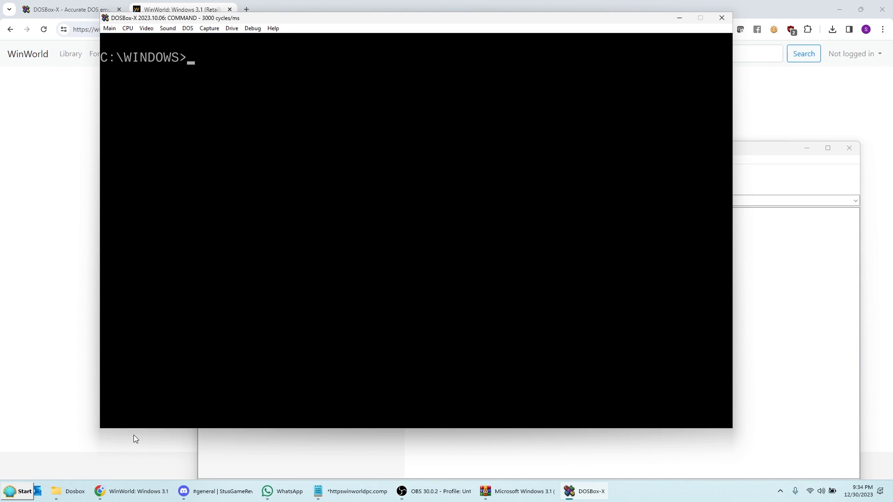
- Change to the SB folder, run install, and continue past the initializing screen
type("cd")
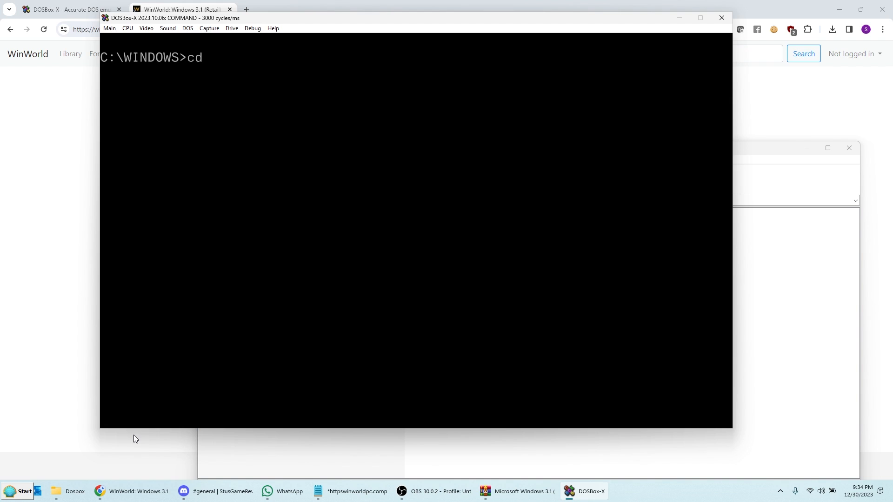
type("..")
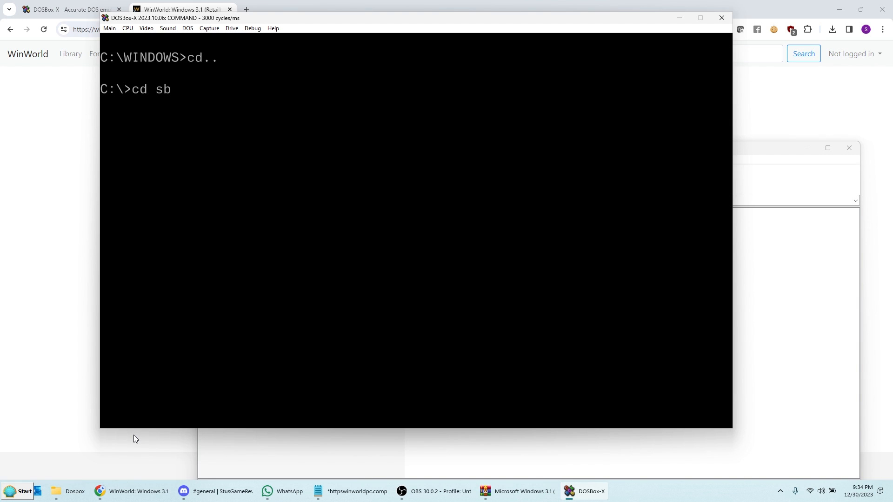
type("ins")
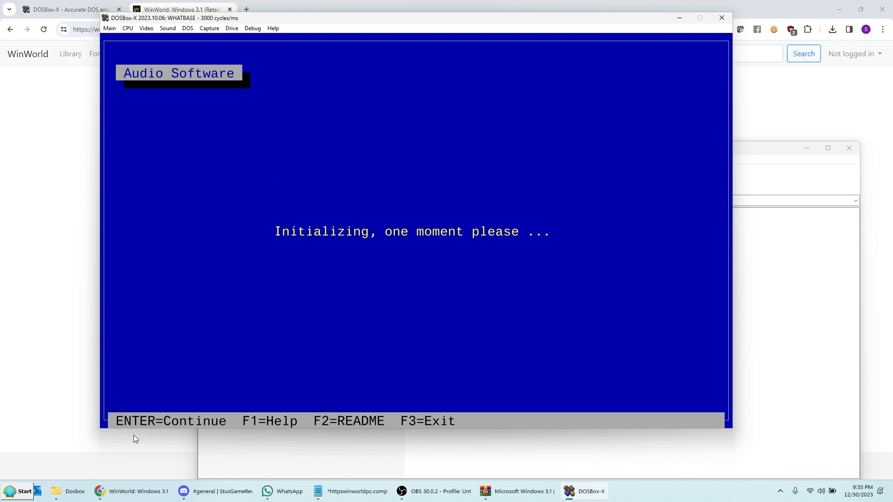
key("enter")
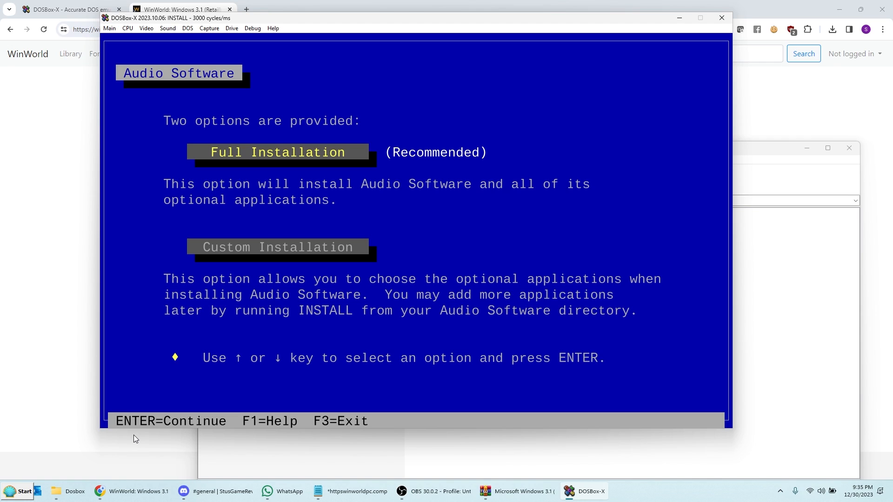
- Choose Full Installation and confirm the Windows 3.1 directory path
key("enter")
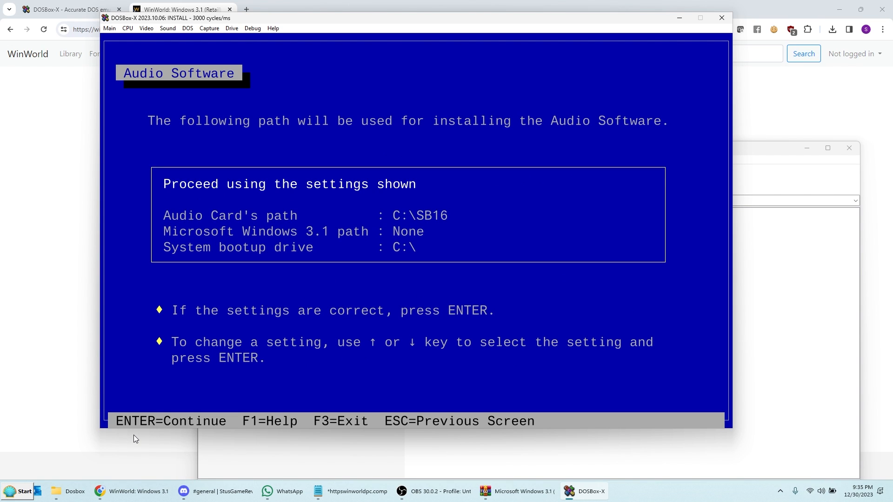
key("Down")
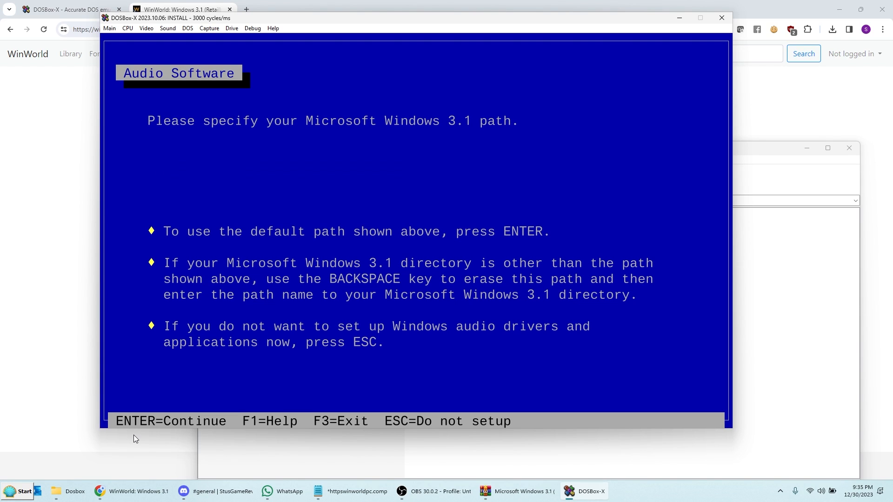
key("enter")
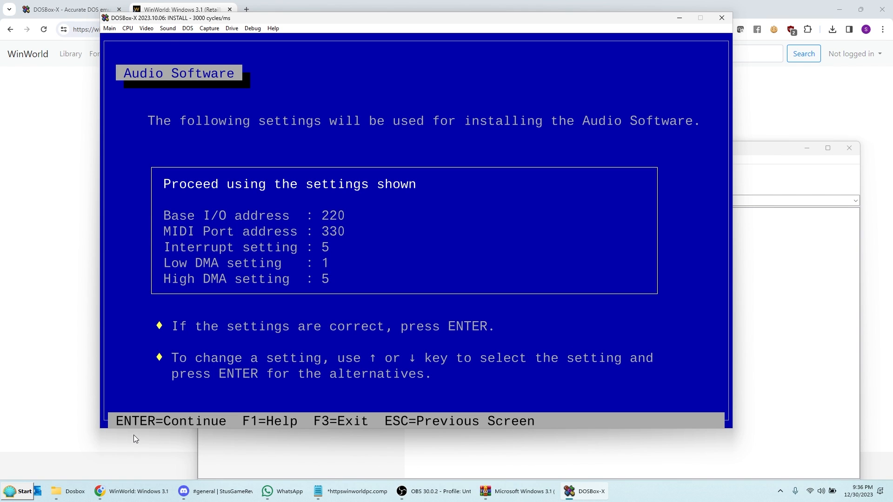
- Set the card's interrupt to 7 and accept the audio card settings
key("down")
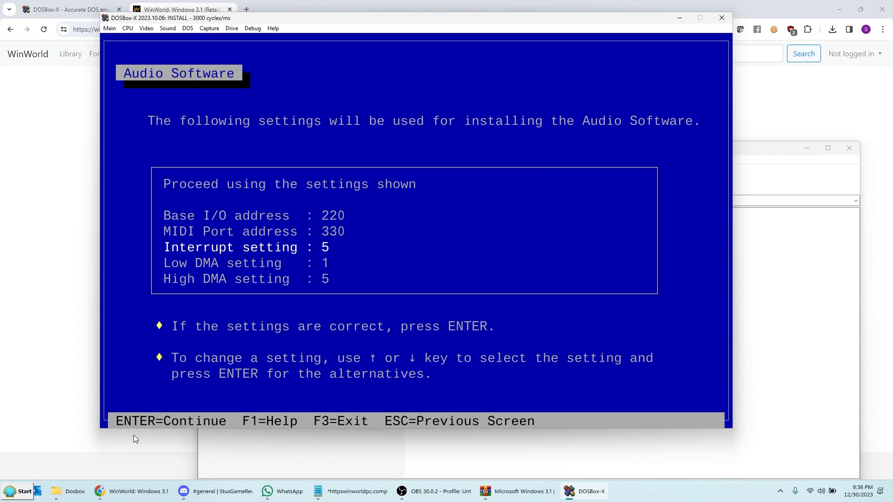
key("enter")
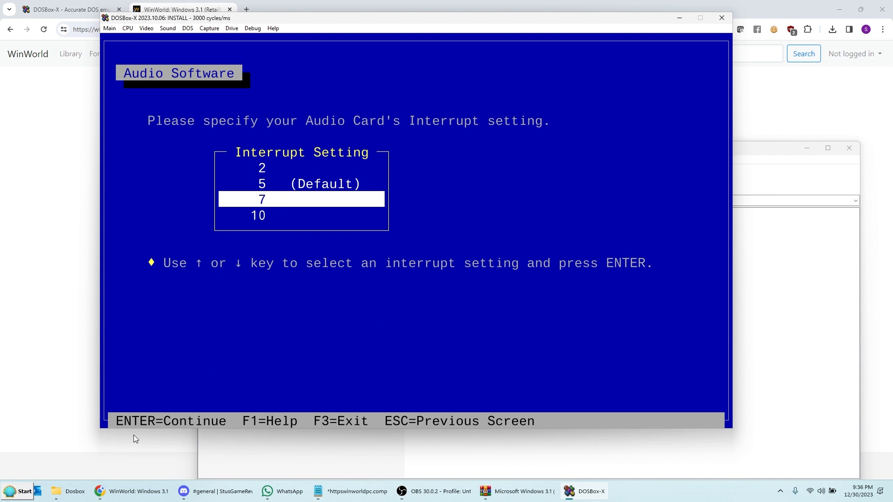
key("Return")
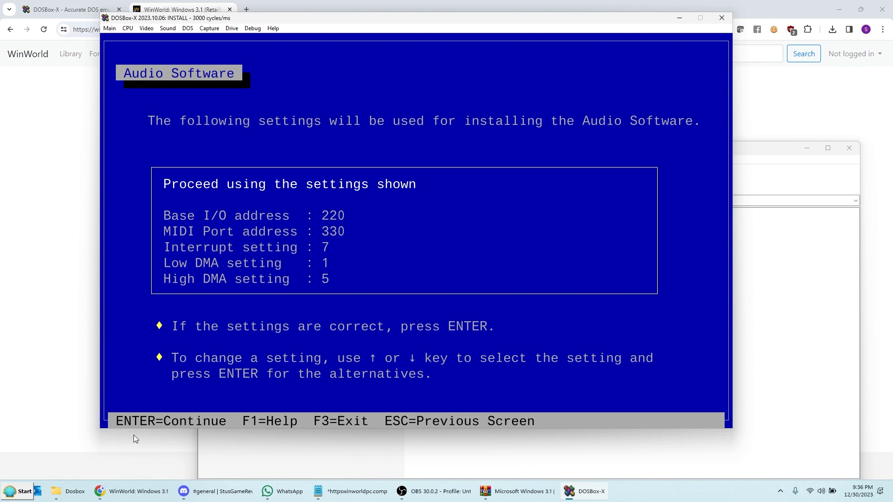
key("enter")
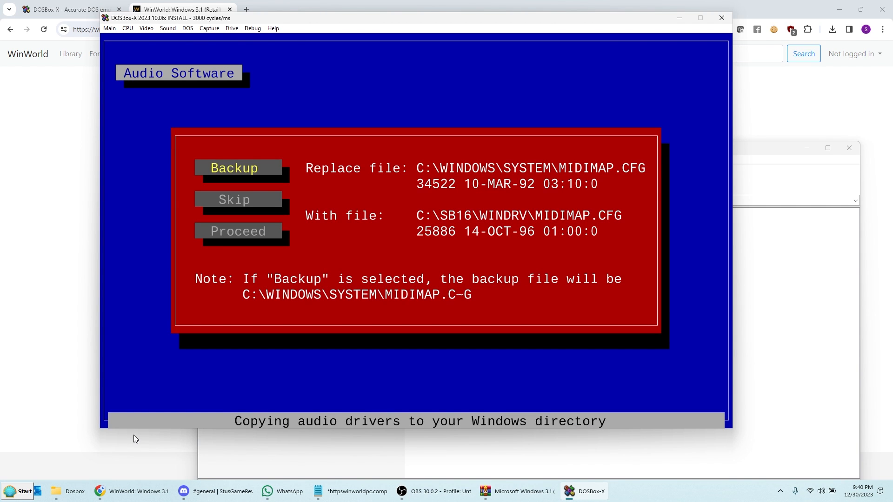
- Proceed to replace the existing MIDIMAP.CFG, then reboot with F10 after installation
left_click(238, 231)
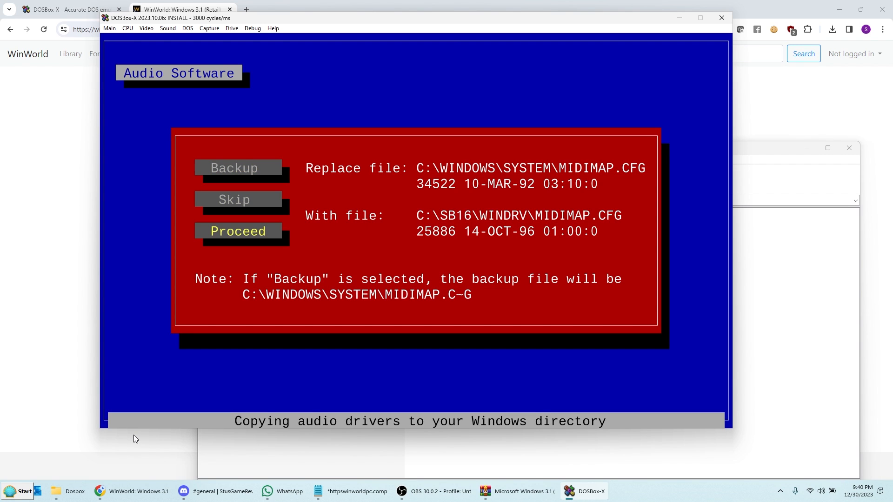
left_click(237, 232)
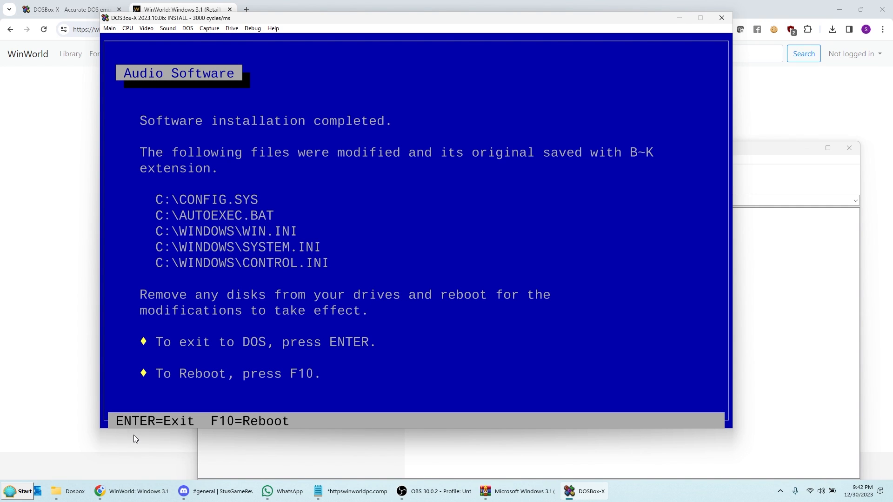
key("f10")
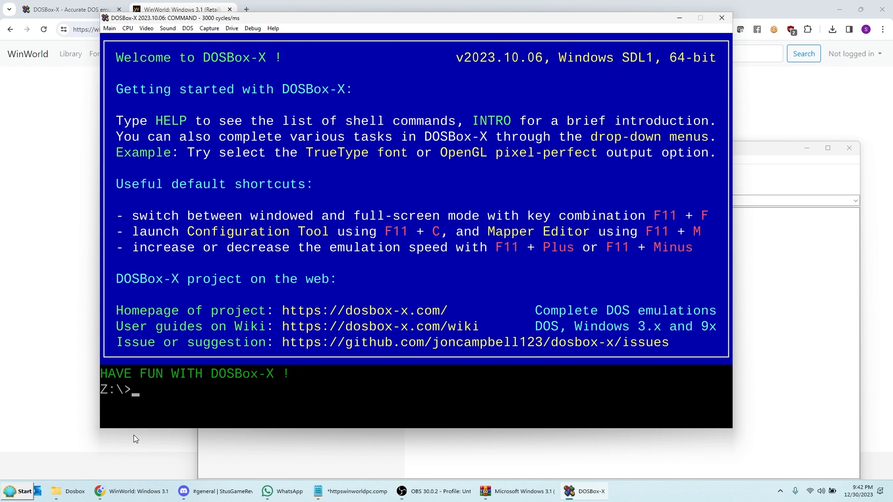
- Mount c:\dosbox as drive C, run qteasy16 in the QT folder, then change to WINDOWS
type("mount c: c")
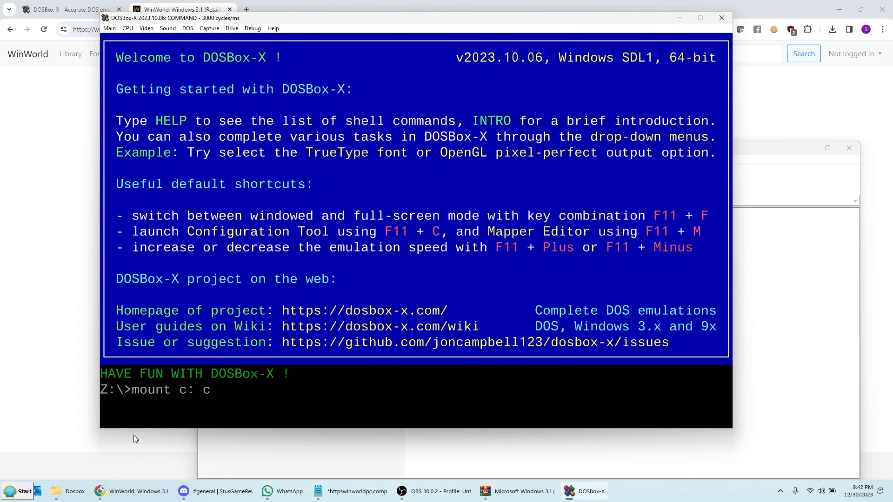
type("\\dosbox")
type("c:")
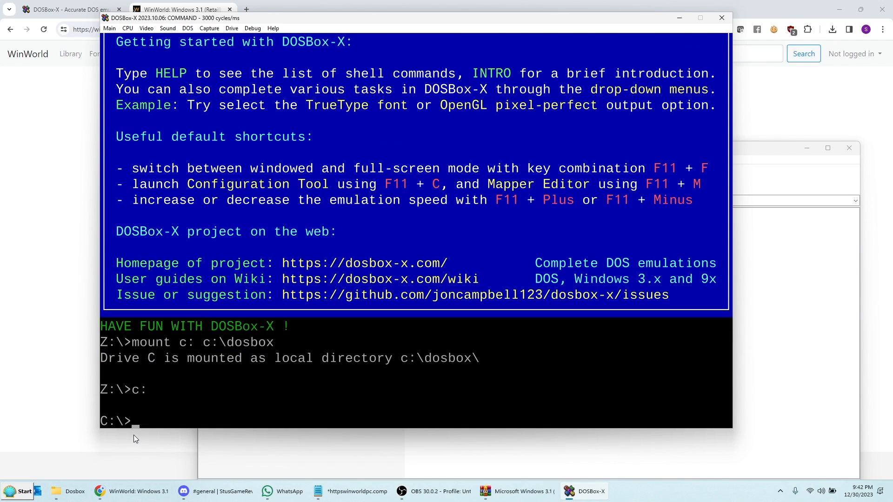
type("cd qt")
type("dir")
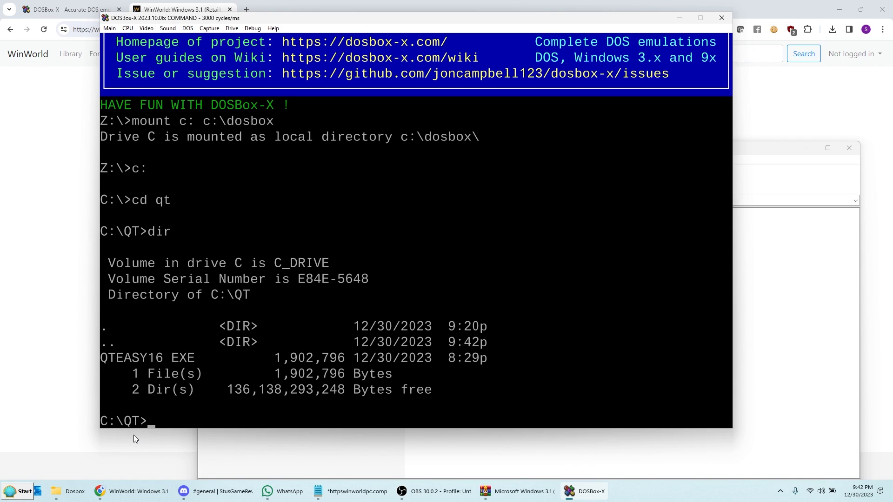
type("qtas")
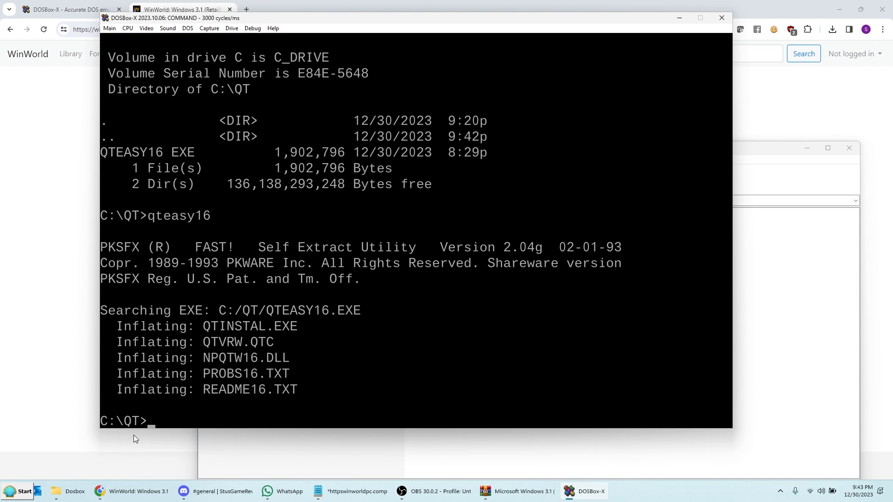
type("cd\\wi")
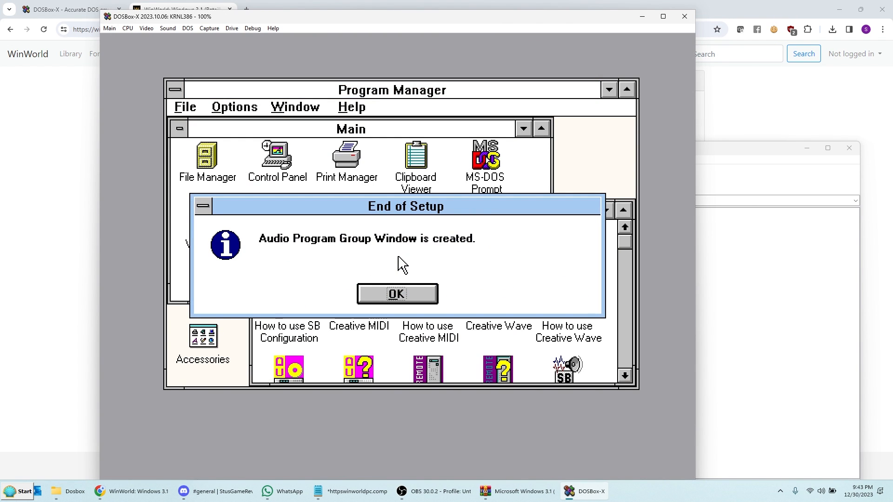
mouse_move(134, 446)
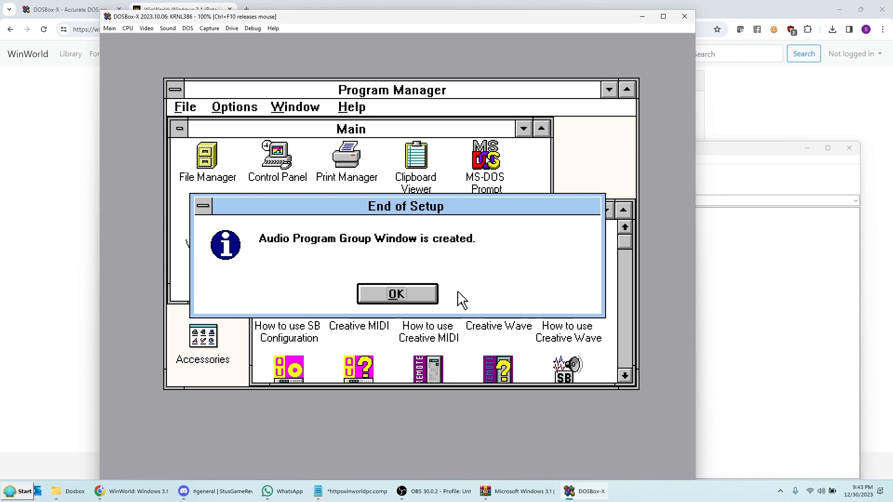
- Acknowledge the notice that the Audio Software program group was created
left_click(396, 294)
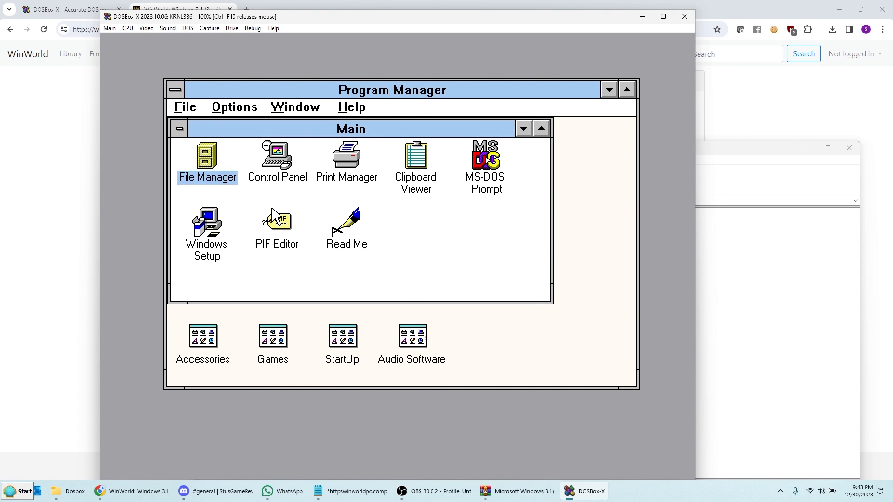
mouse_move(290, 187)
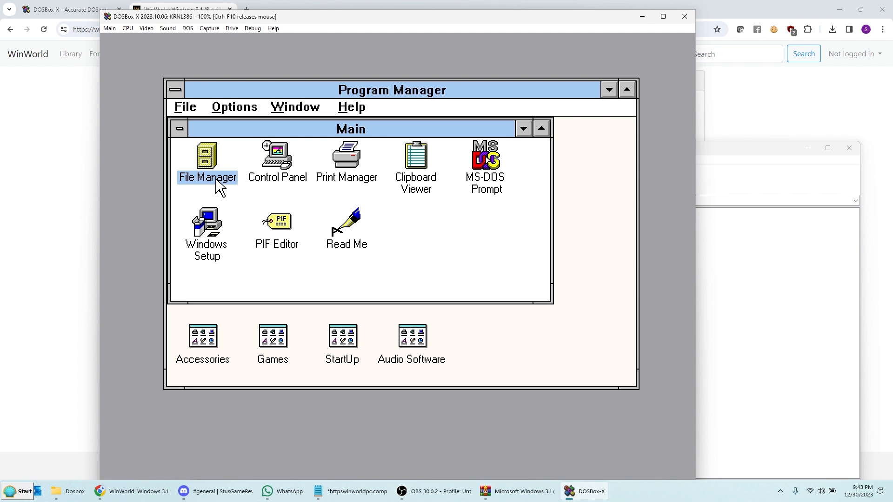
- Launch qtinstal.exe from the C:\QT folder in File Manager
double_click(206, 159)
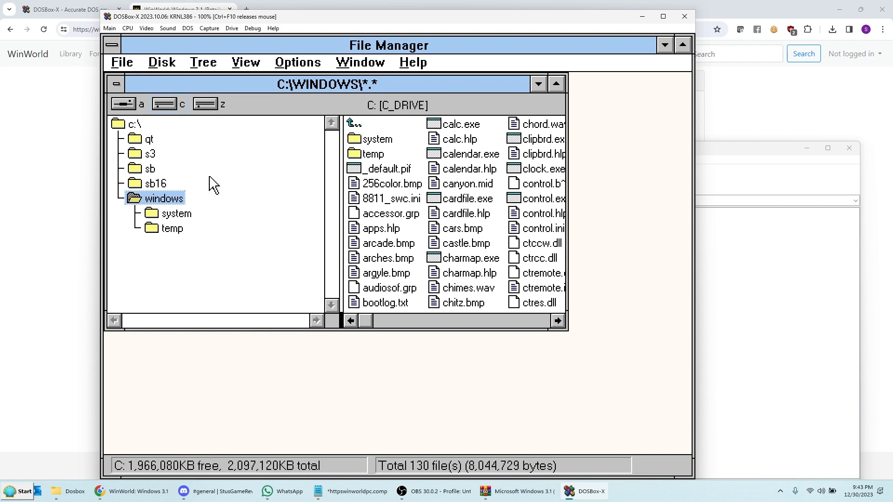
mouse_move(197, 171)
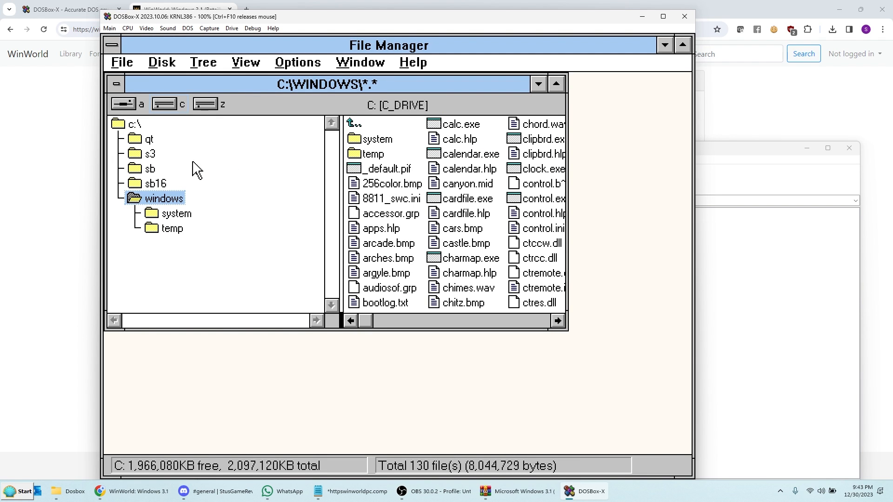
left_click(149, 138)
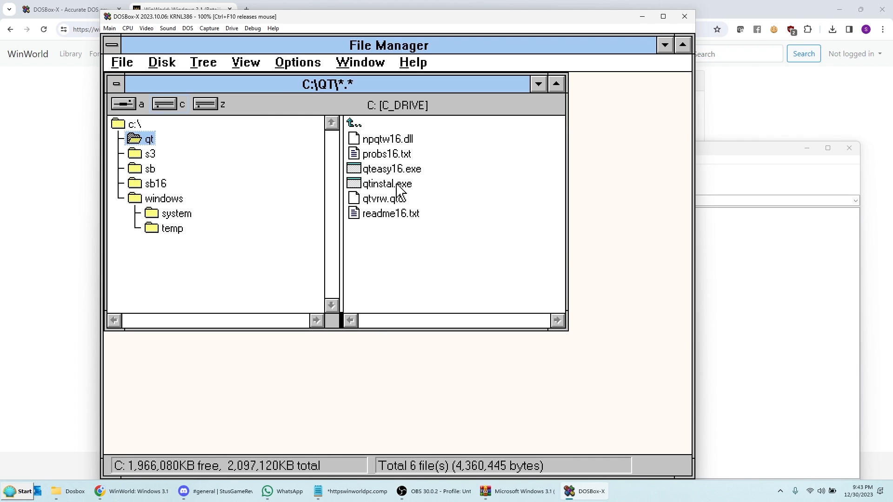
double_click(387, 183)
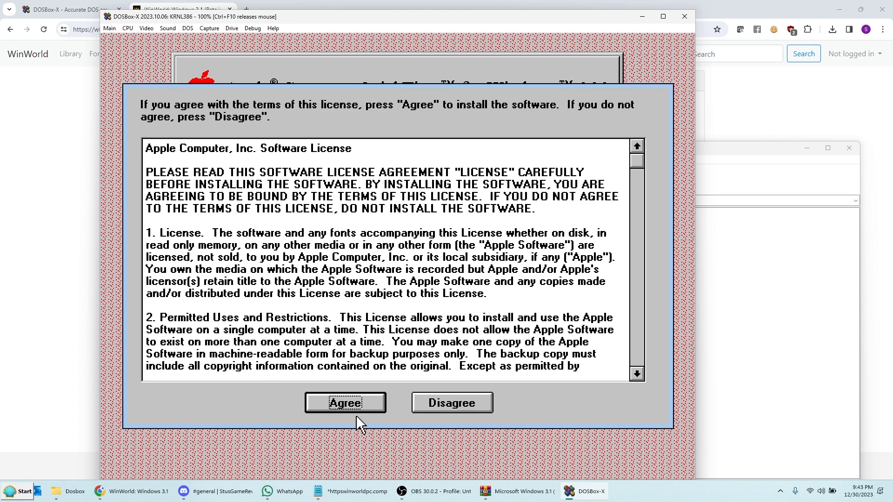
- Agree to the license, install QuickTime 2.1.2 and play the sample movie on success
left_click(345, 402)
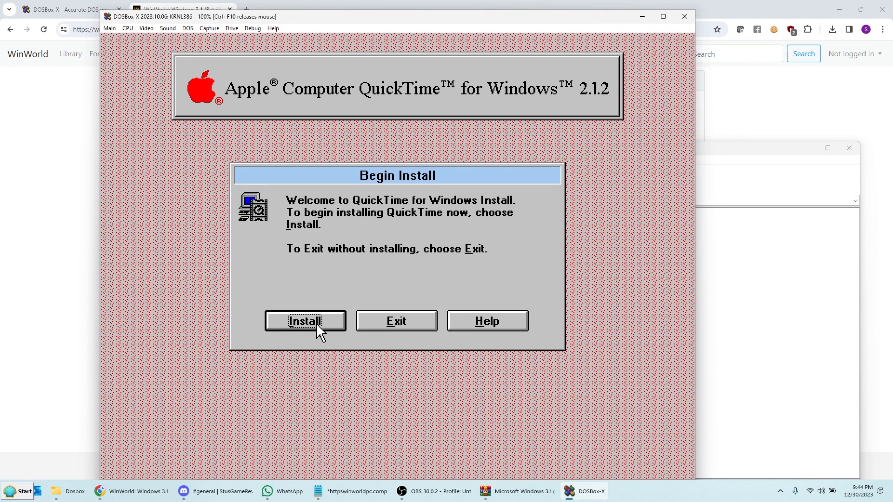
left_click(305, 321)
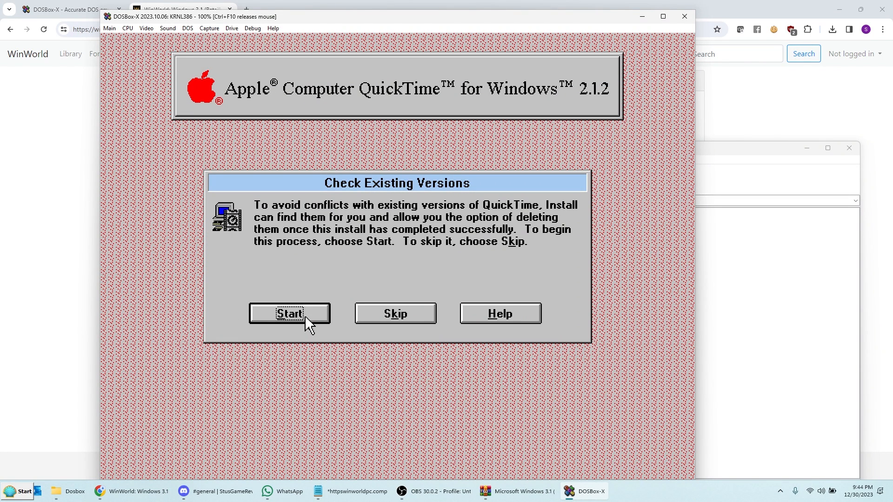
left_click(288, 313)
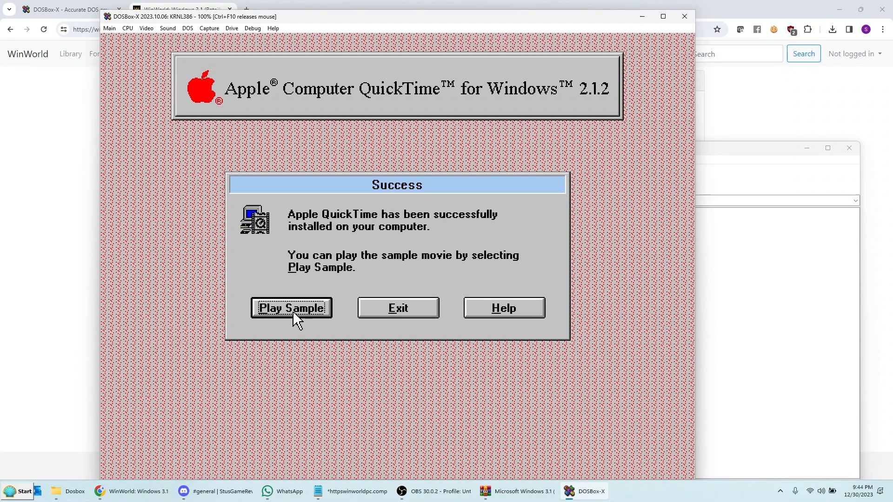
left_click(291, 308)
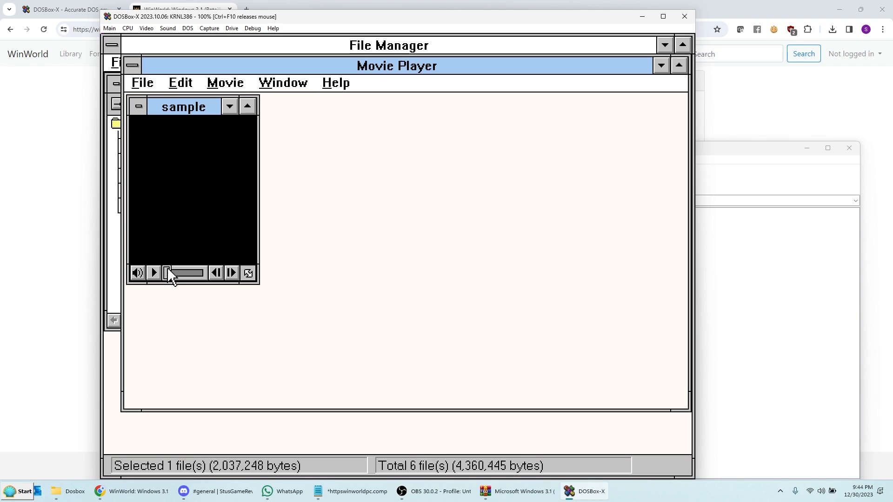
- Play the QuickTime sample movie in Movie Player, then pause it
left_click(154, 273)
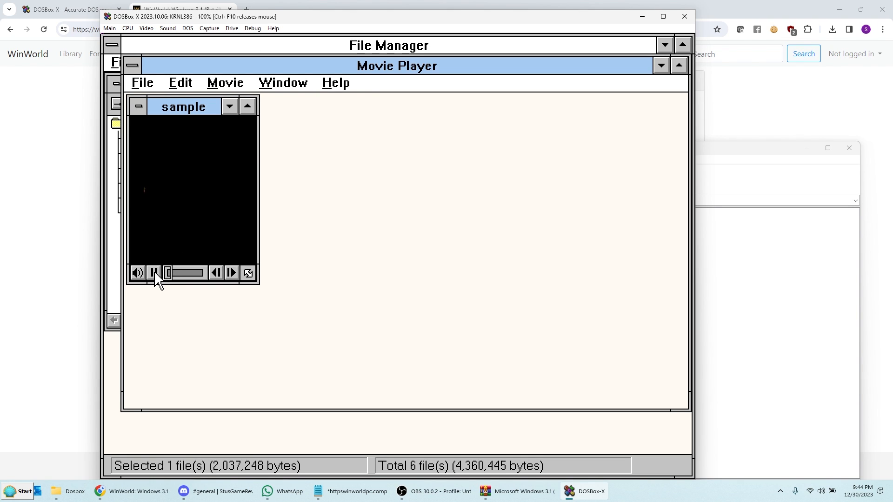
left_click(154, 272)
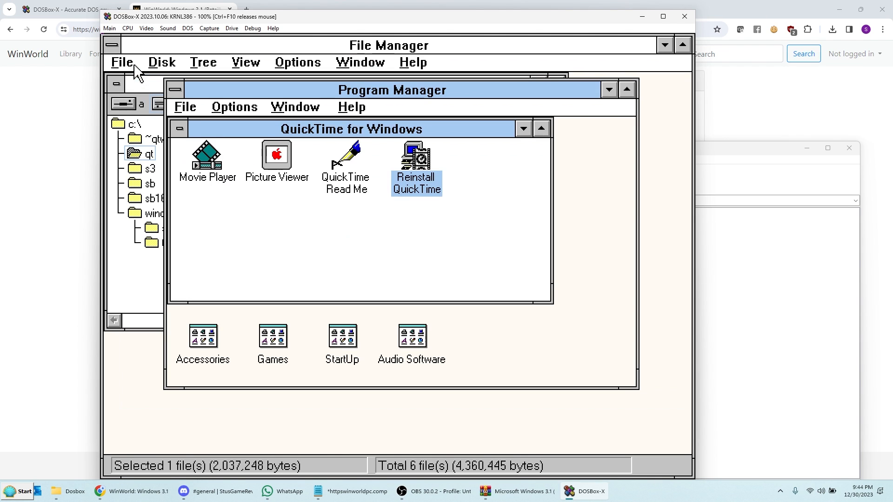
mouse_move(178, 138)
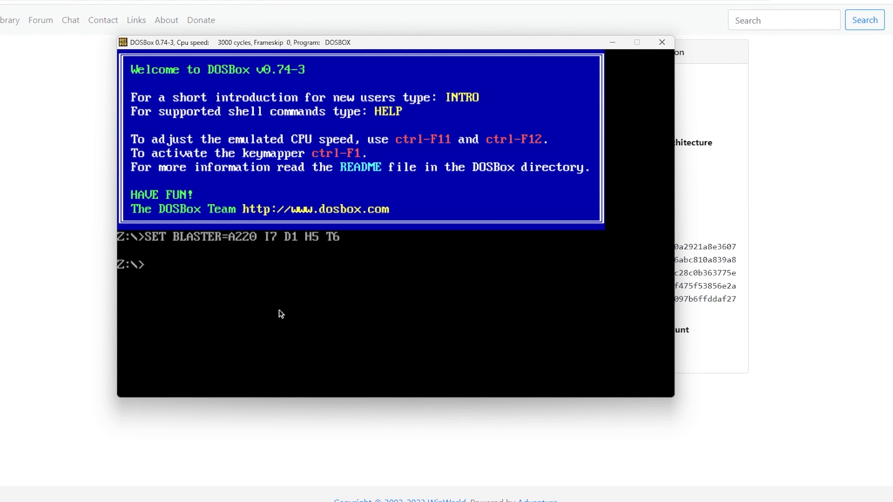
- Mount c:\dosbox as drive C
type("m")
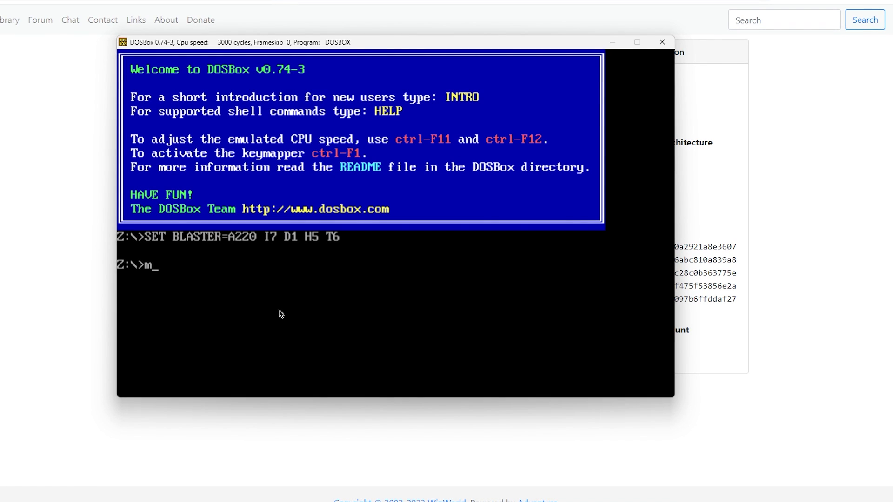
type("ount c: c:\\dosbox")
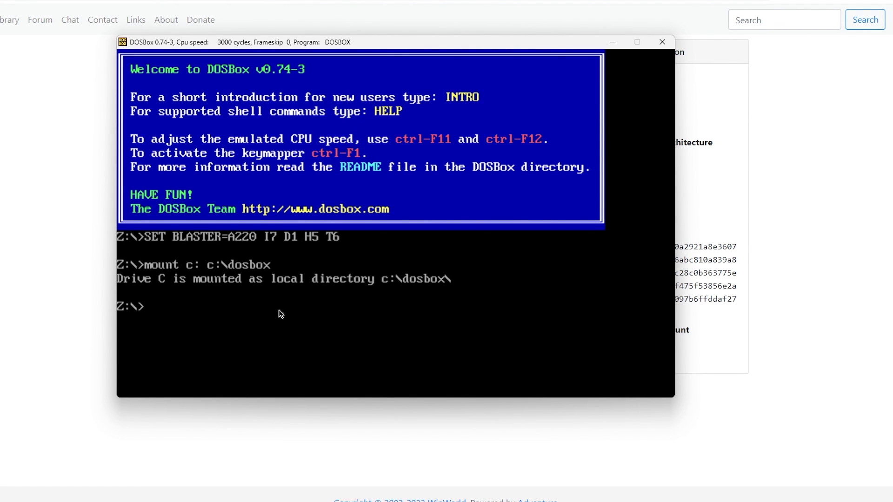
- Mount c:\temp\shuttle_mpc.iso as CD-ROM drive D with imgmount
type("imgmount d: c")
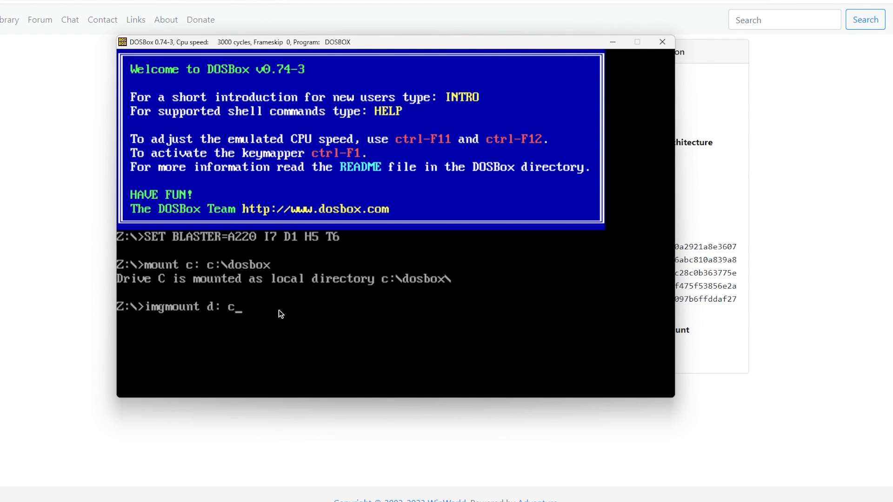
type("\\temp\\shut")
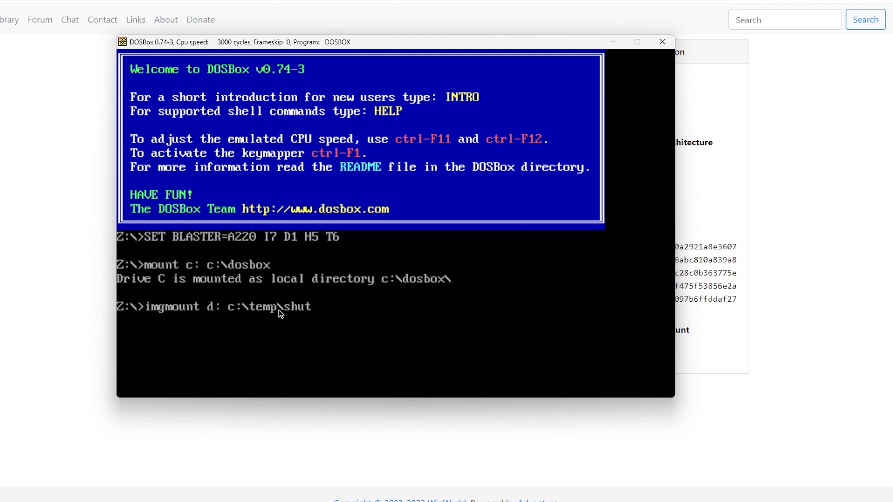
type("tle_mpc.iso")
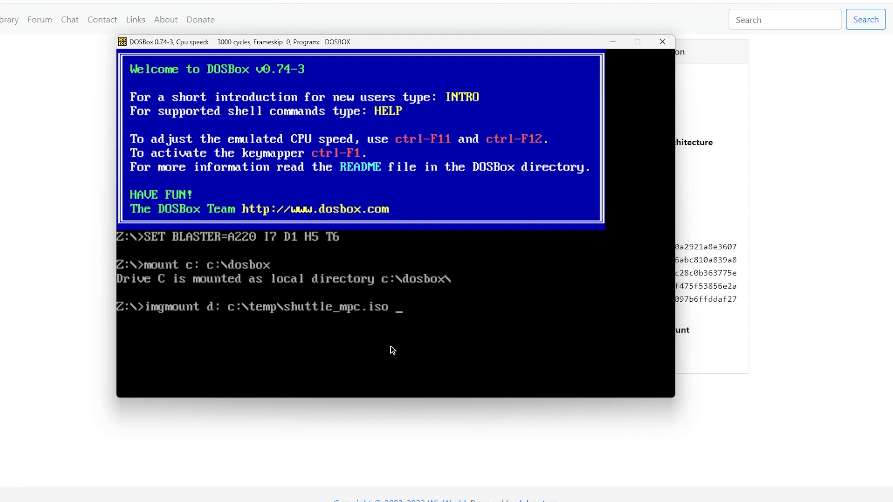
type("-t c")
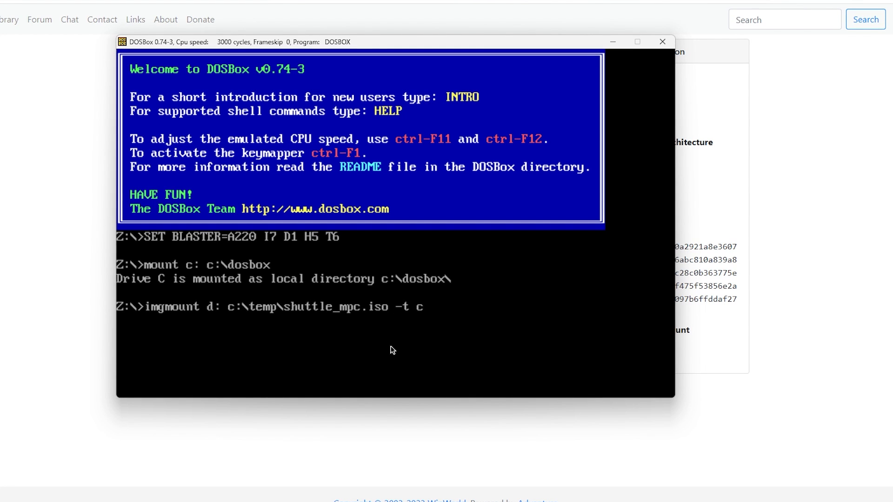
type("drom")
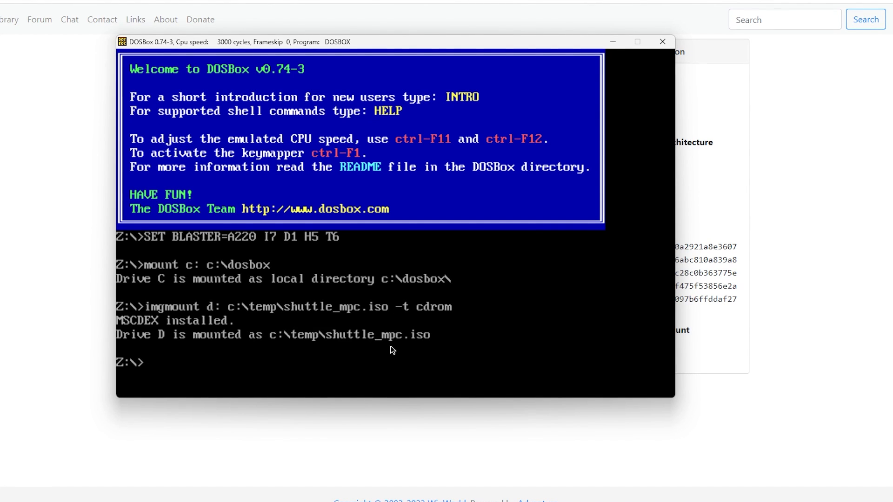
- Switch to drive C and change into the windows folder
type("c")
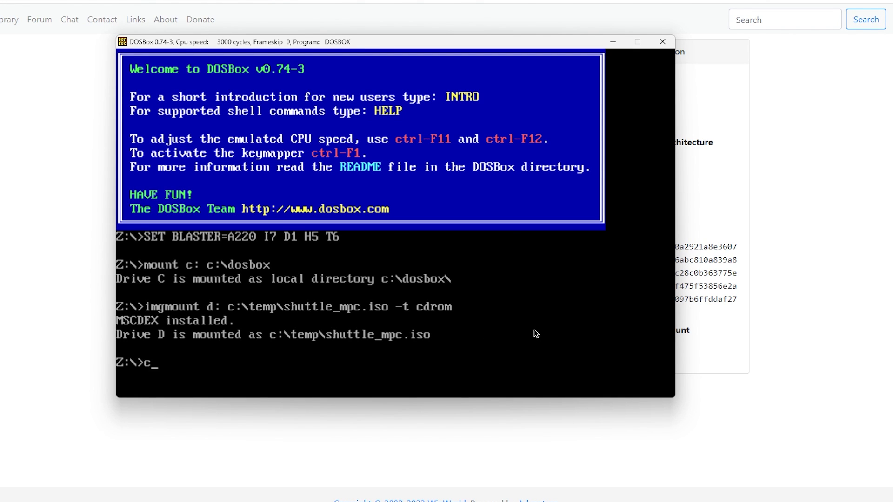
type("cd windows")
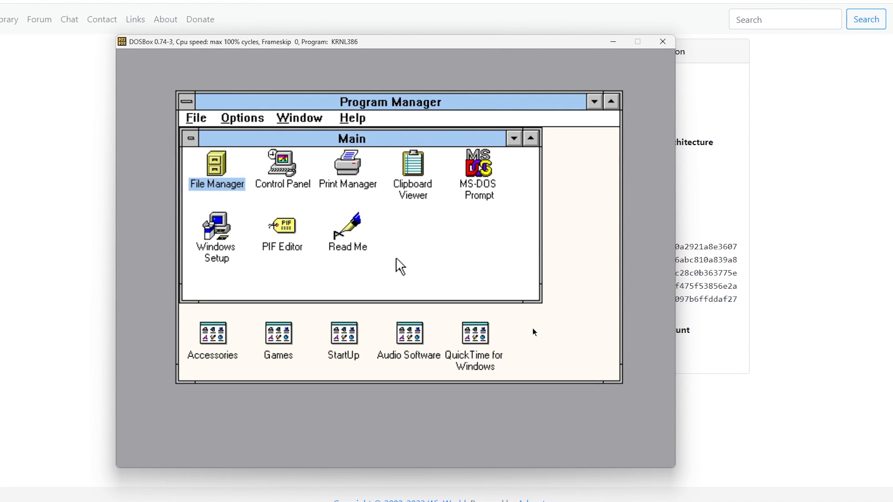
mouse_move(330, 253)
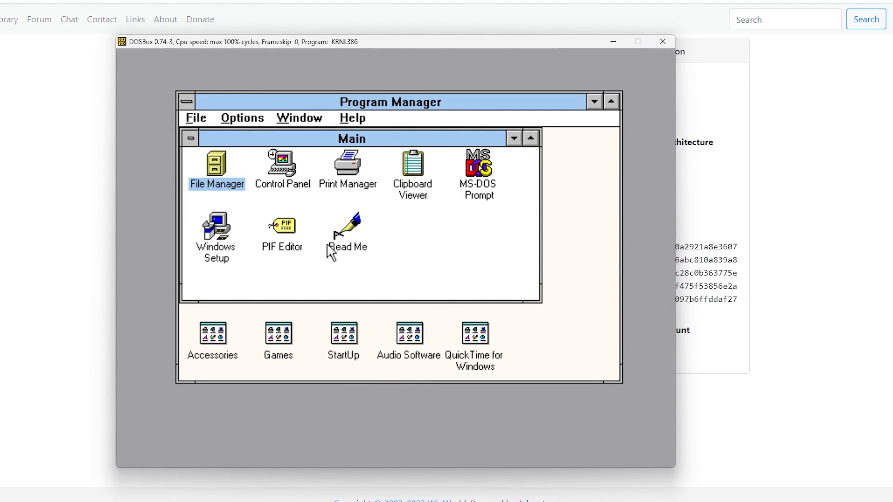
mouse_move(452, 180)
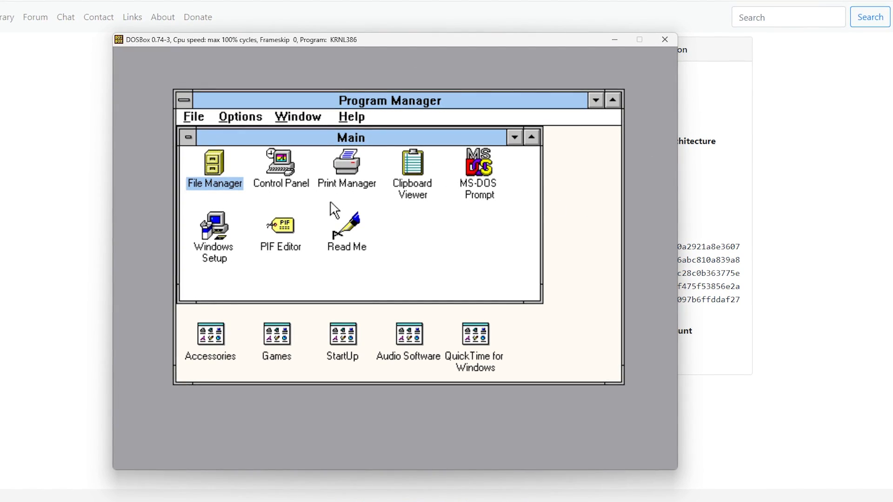
- Run install.exe from CD-ROM drive D via File Manager
double_click(214, 163)
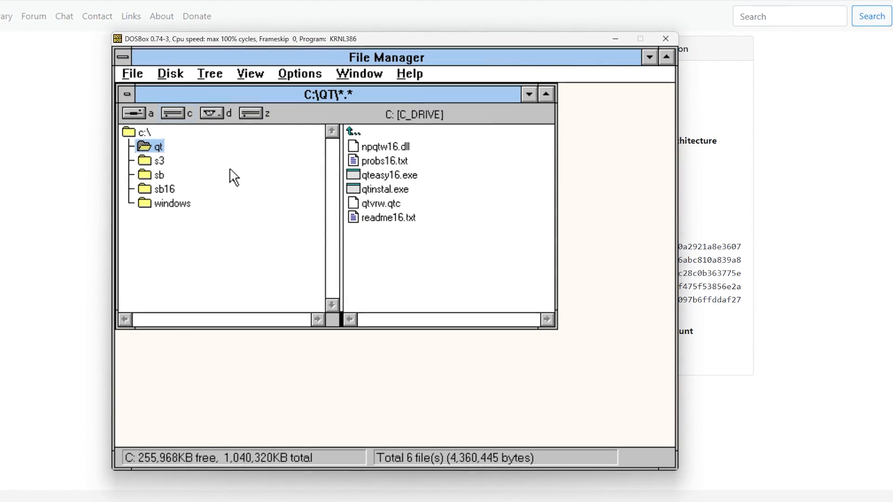
left_click(211, 112)
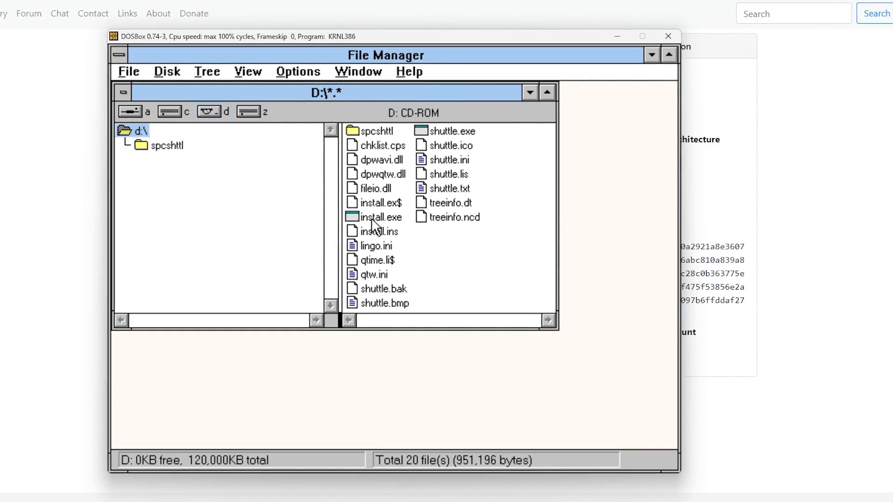
double_click(380, 216)
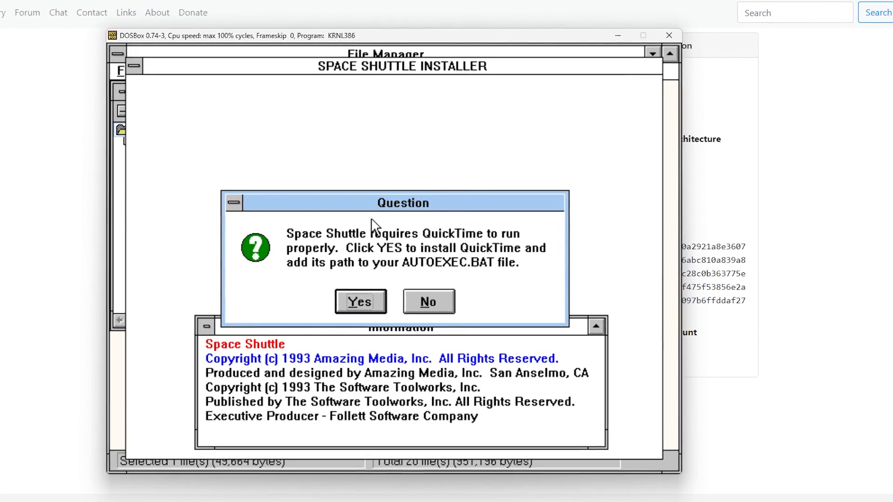